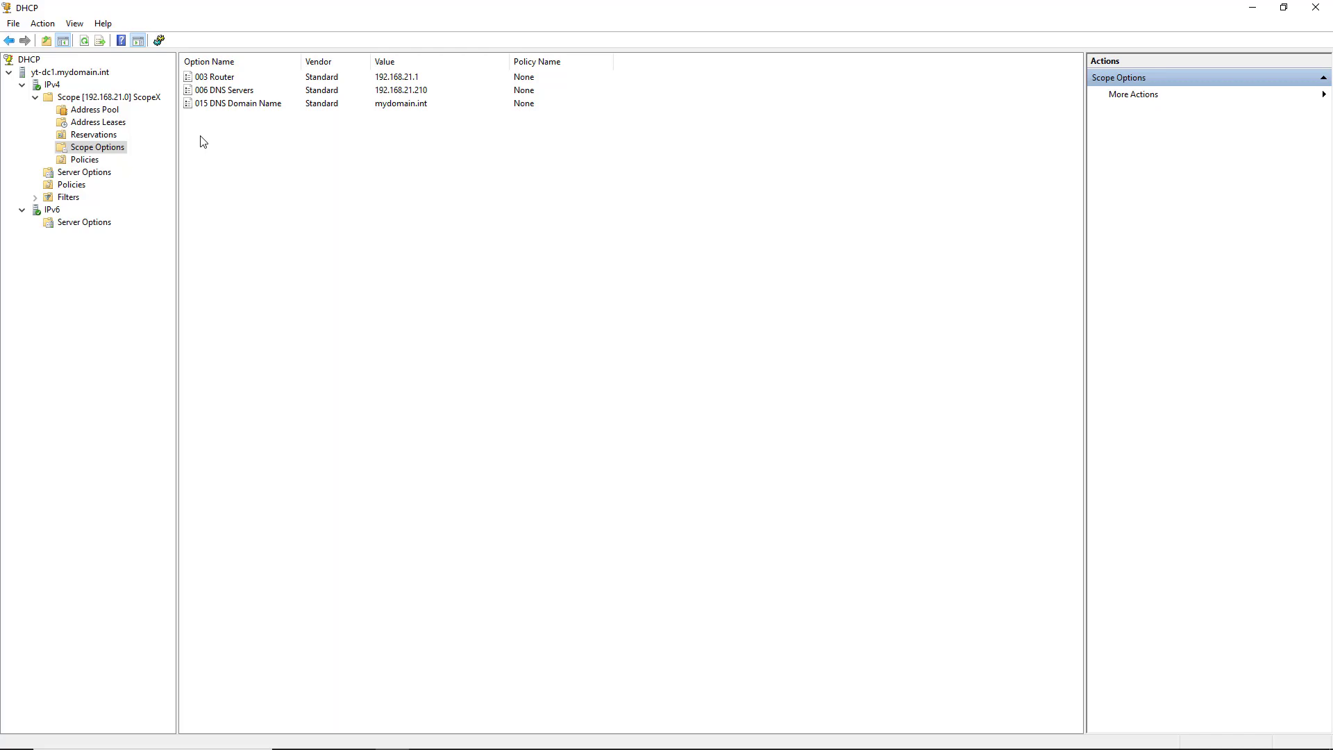
pyautogui.moveTo(465, 215)
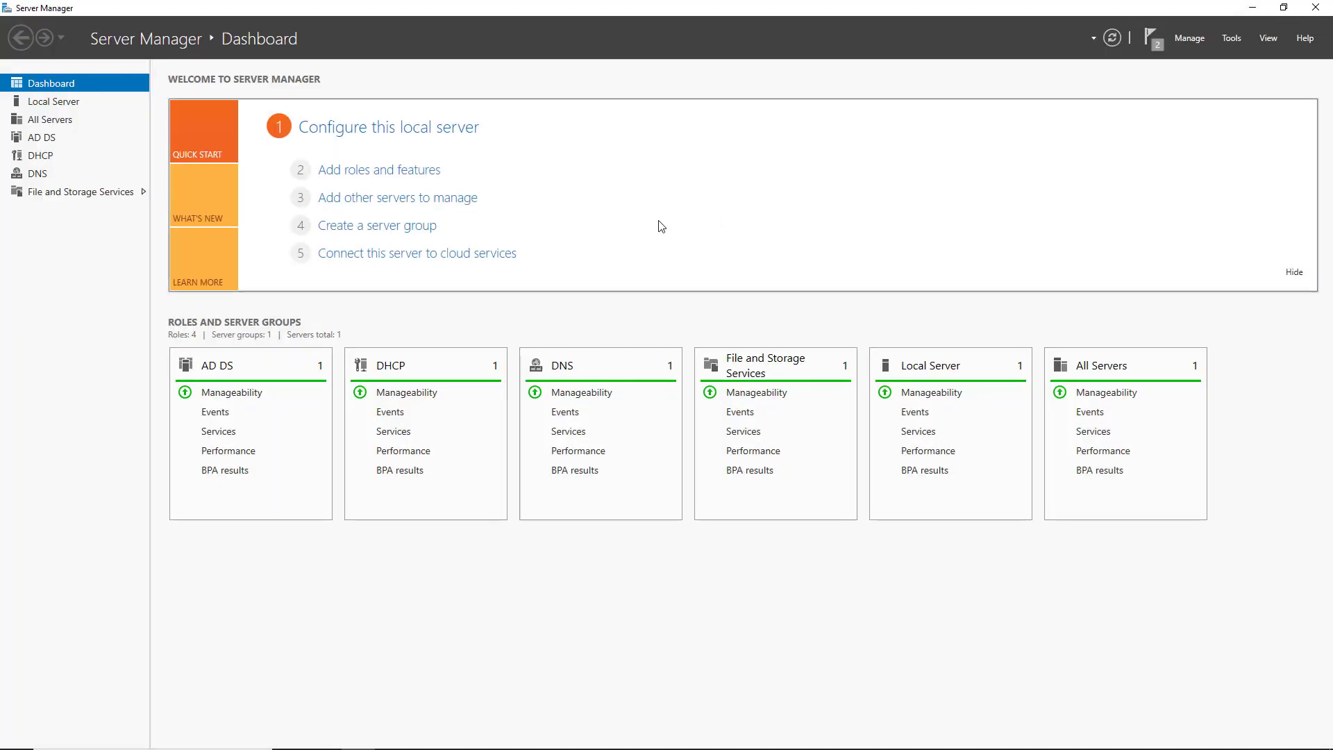
pyautogui.moveTo(561, 203)
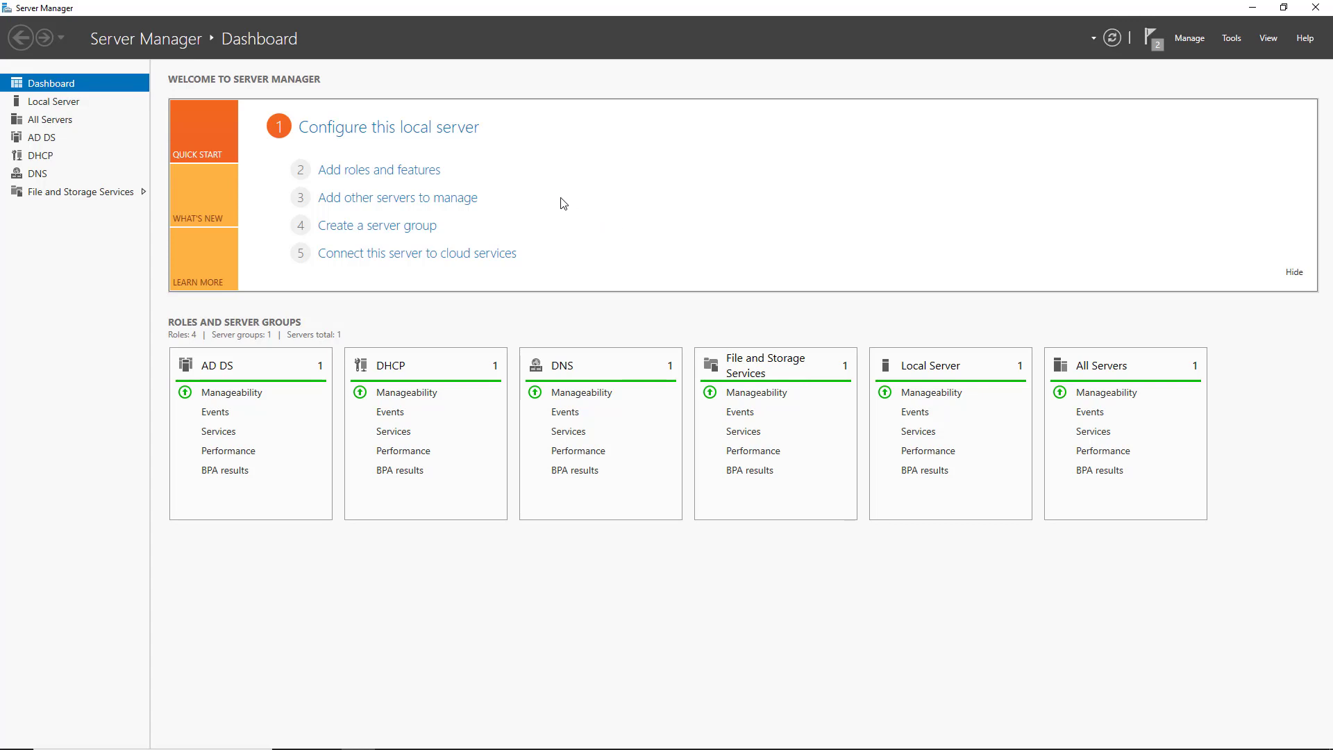
pyautogui.moveTo(397, 198)
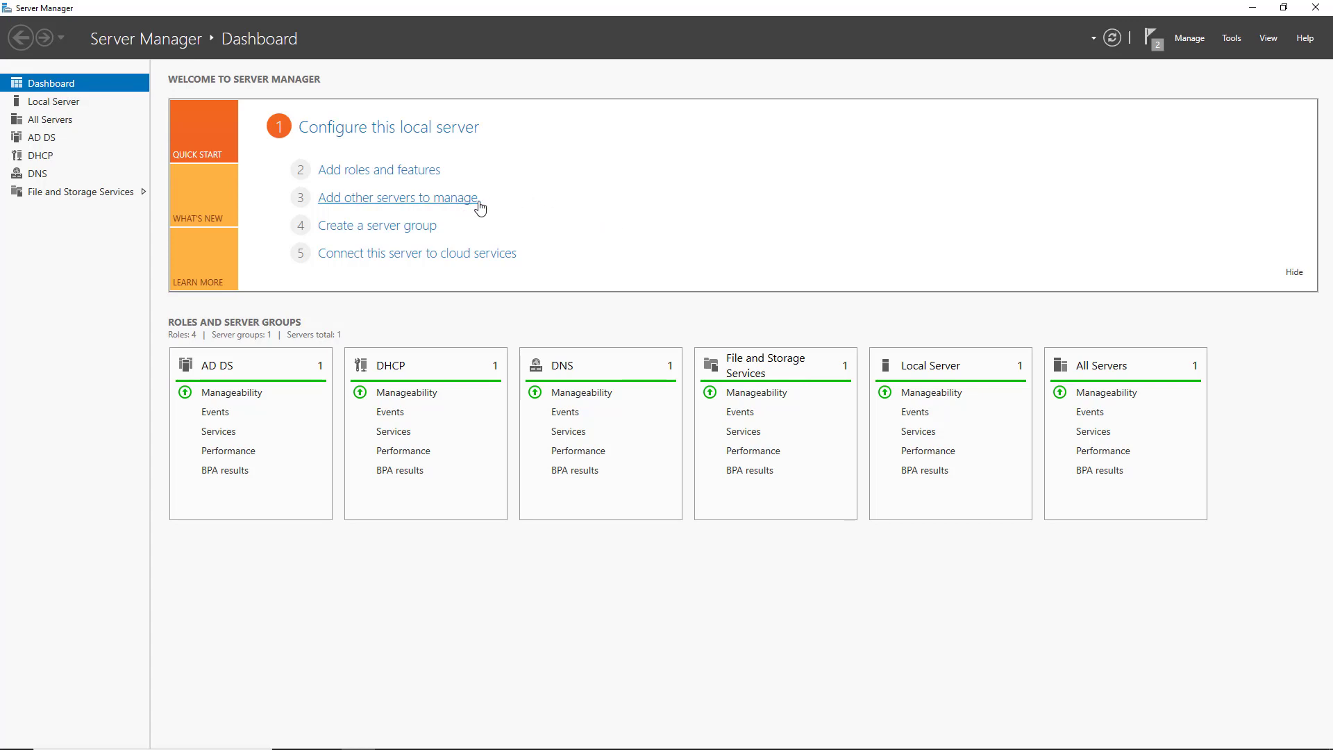
pyautogui.moveTo(466, 190)
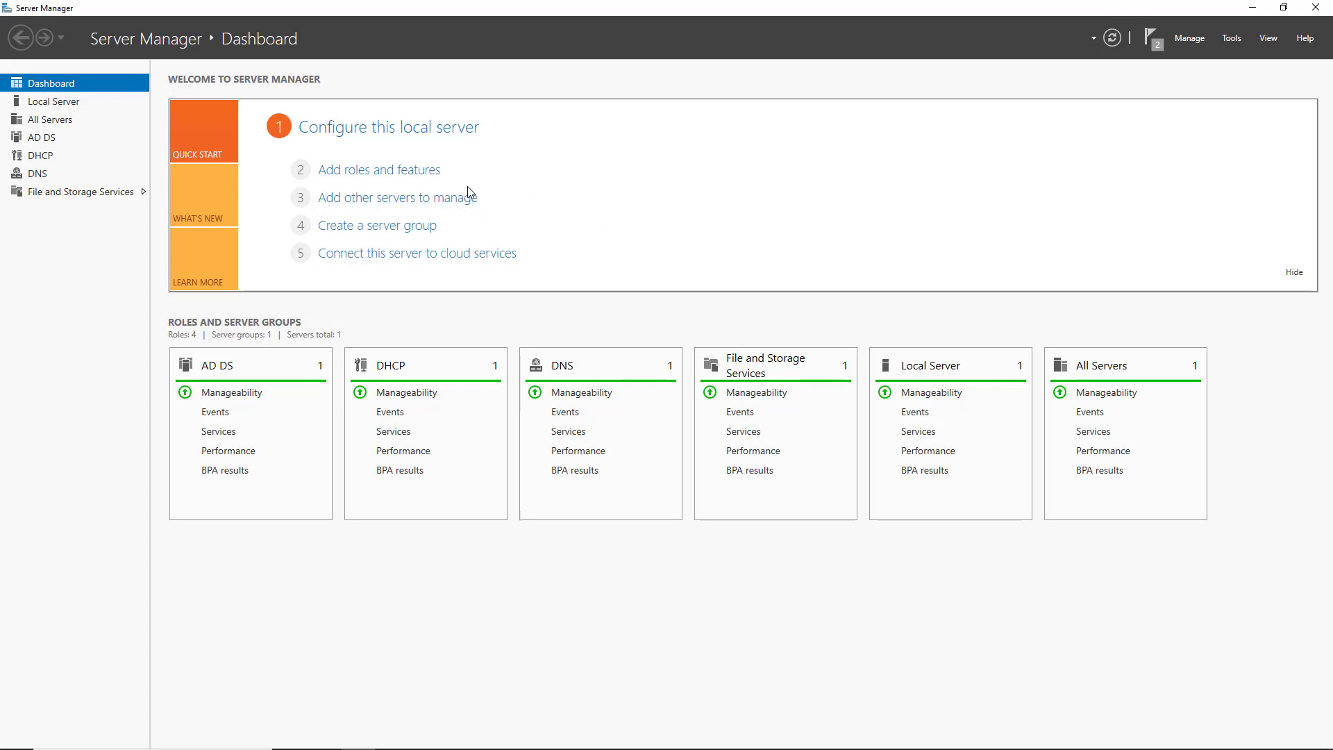
pyautogui.moveTo(397, 197)
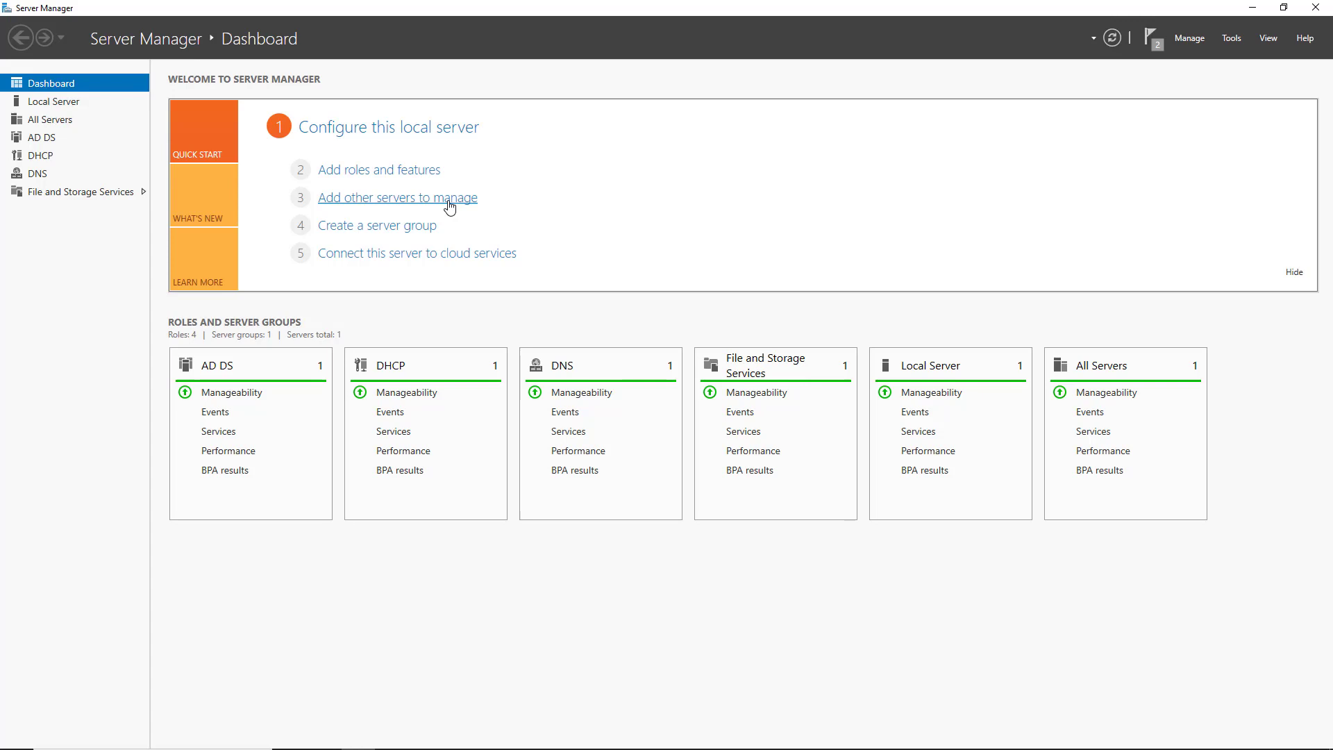
# Search the domain for 'yt-d' and add YT-DC2 as a second managed server
pyautogui.click(397, 197)
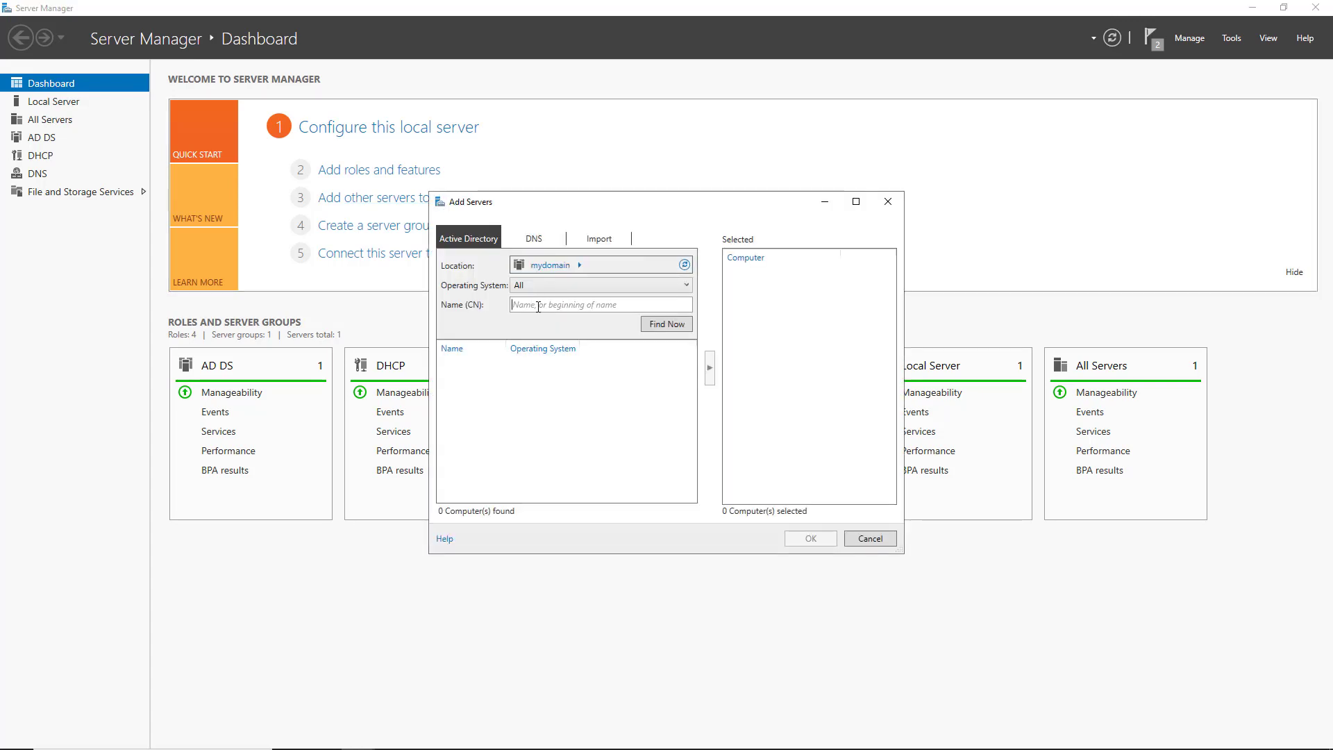
pyautogui.write('yt-d')
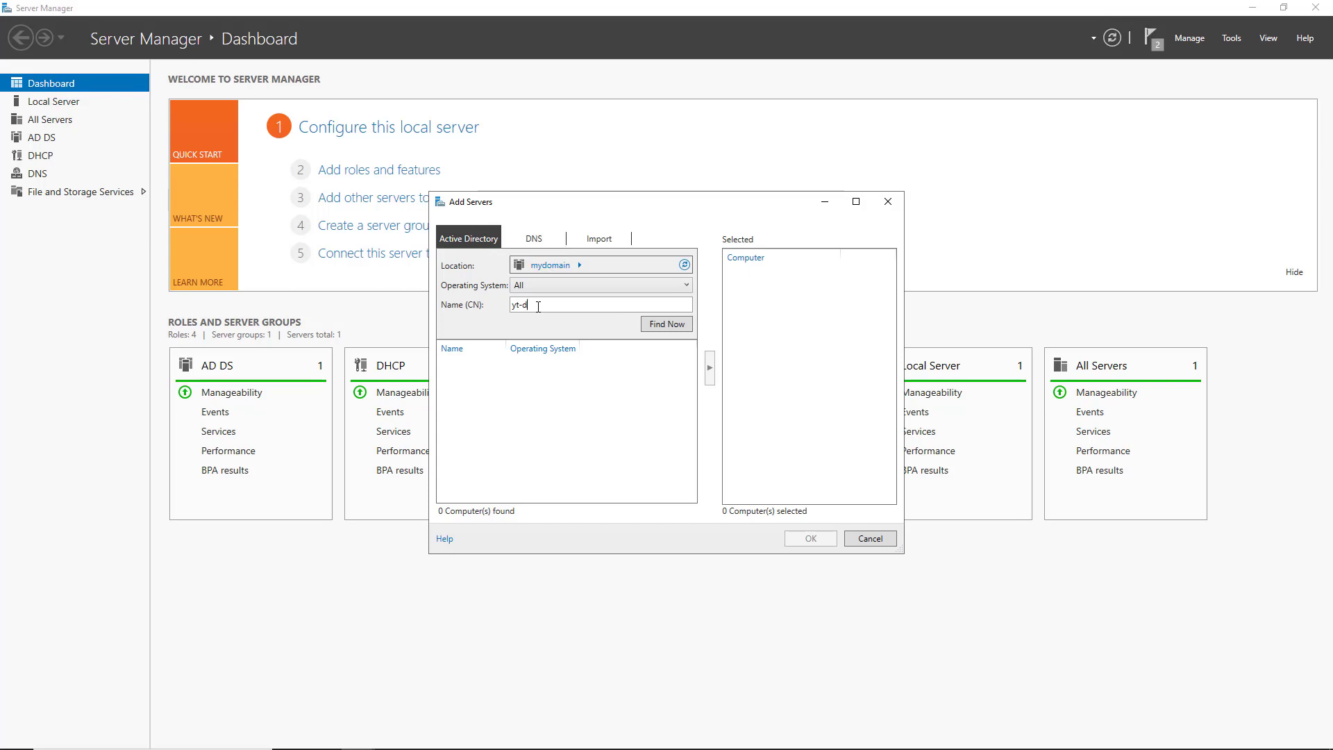
pyautogui.click(667, 325)
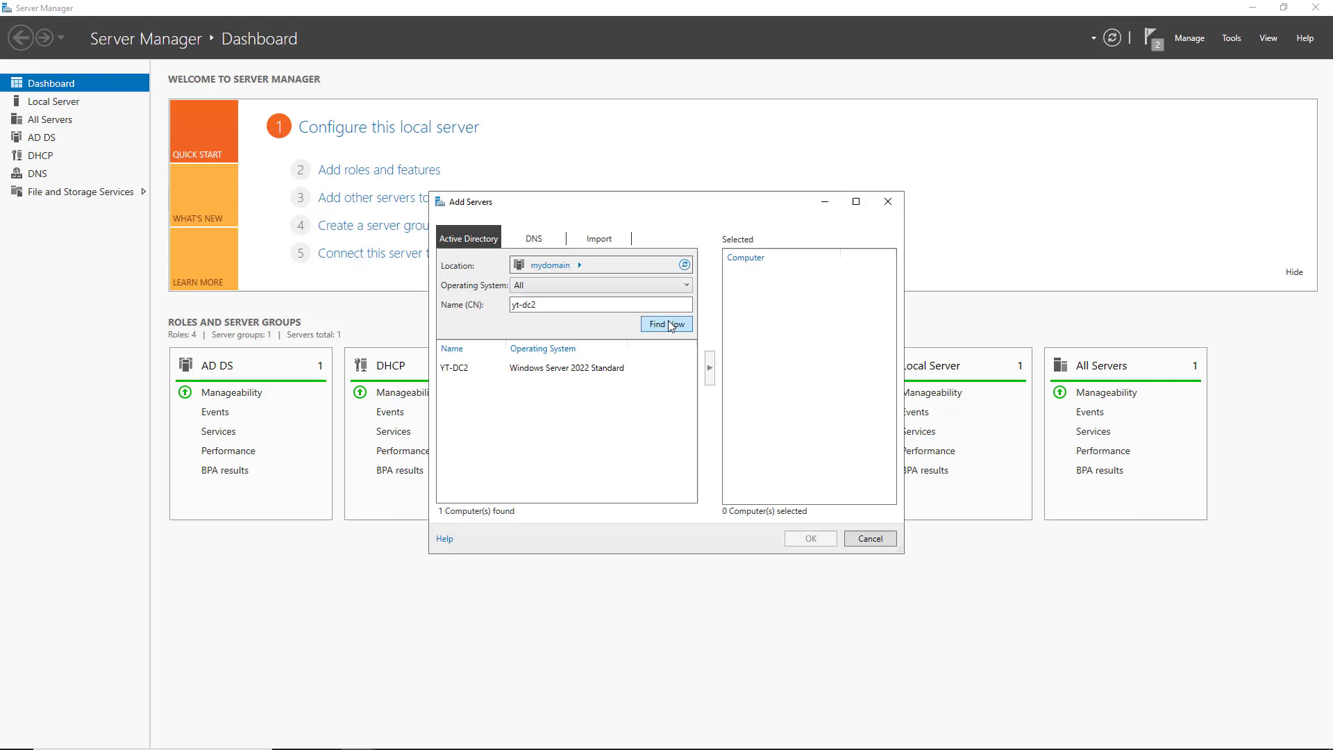
pyautogui.click(535, 367)
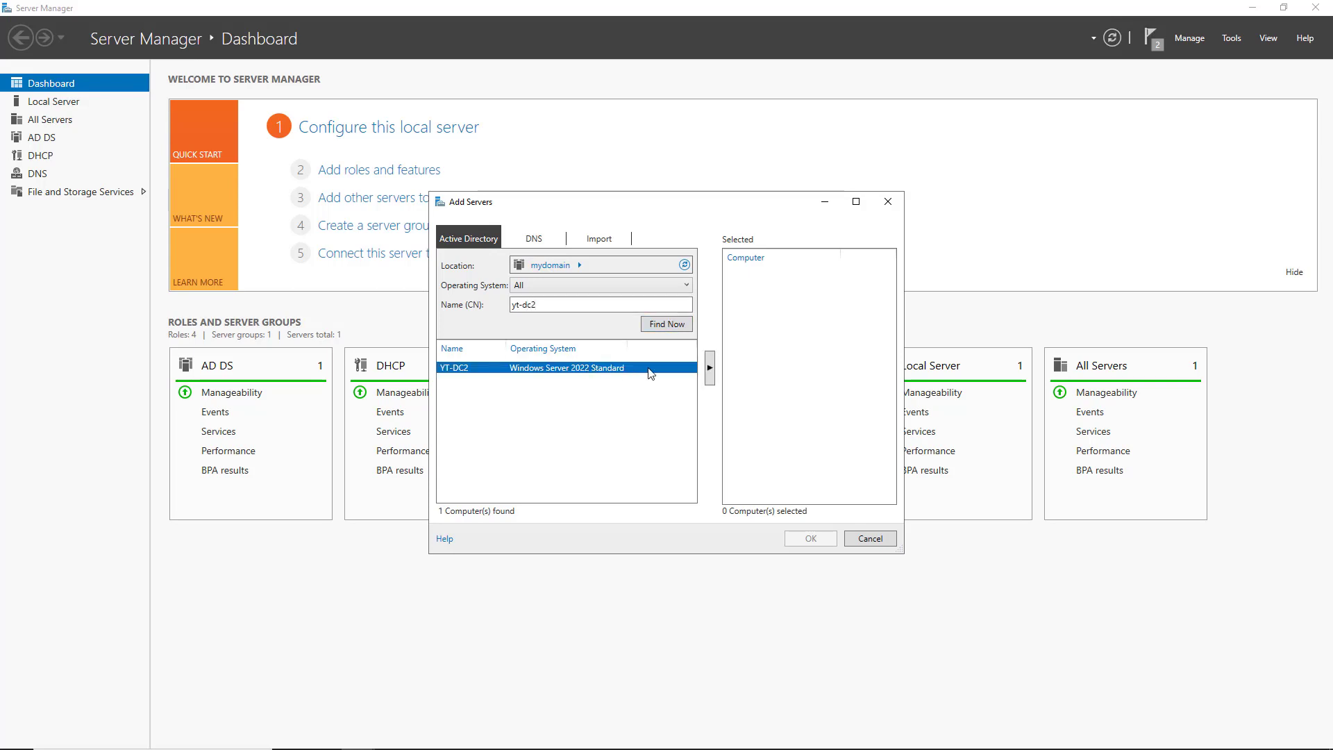
pyautogui.click(709, 367)
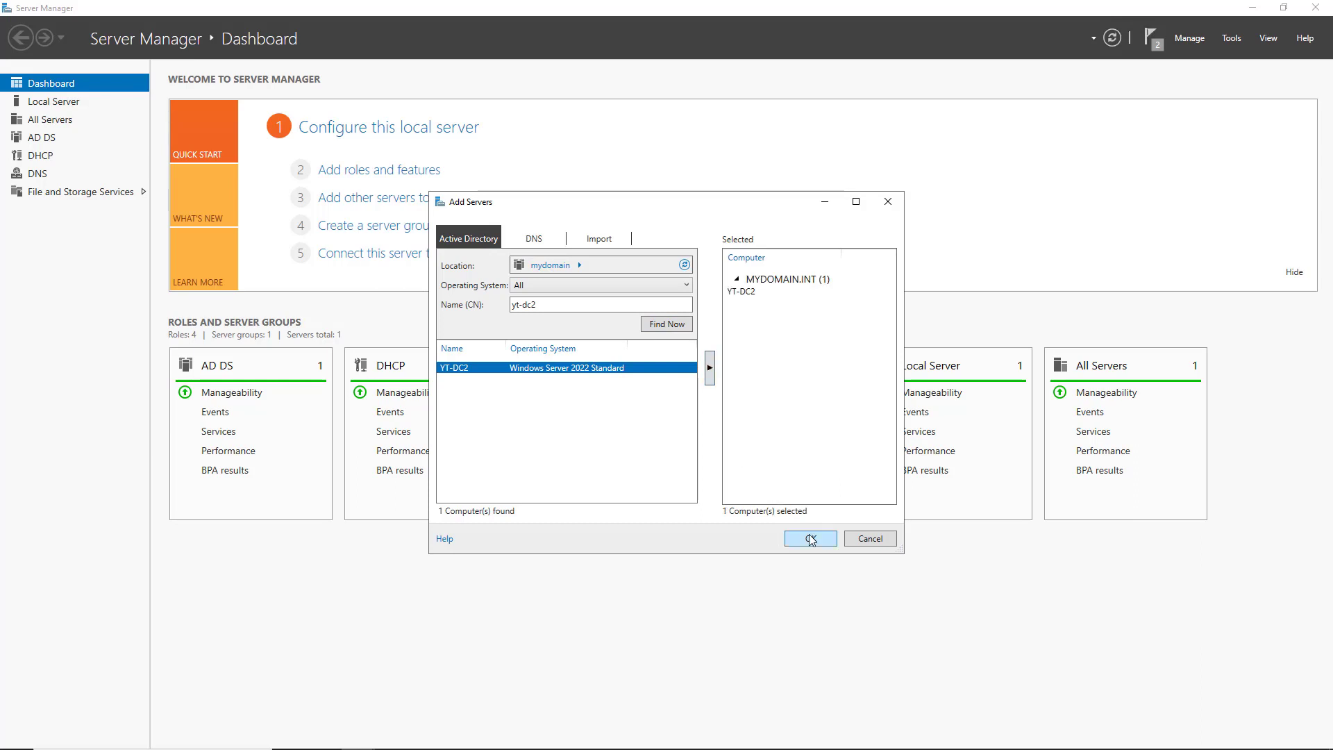
pyautogui.click(808, 538)
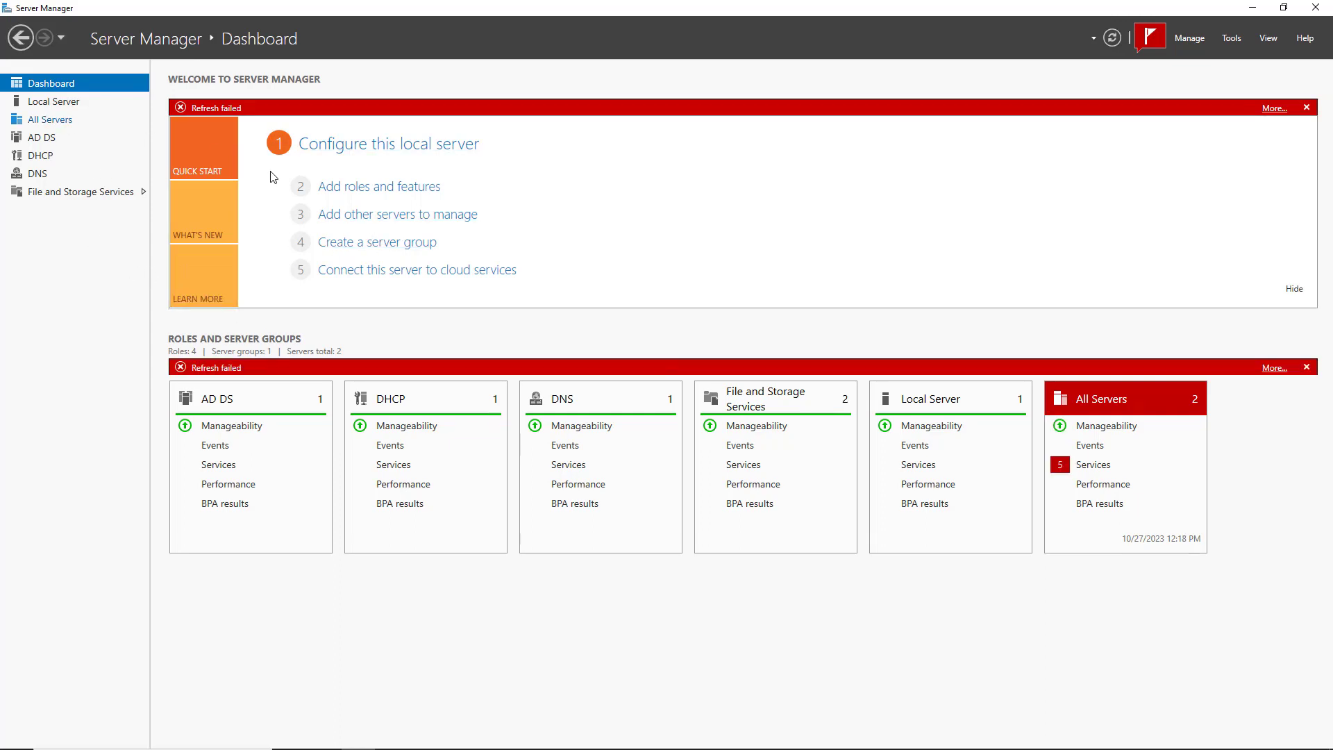
# Show the All Servers page listing YT-DC1 and YT-DC2
pyautogui.click(54, 119)
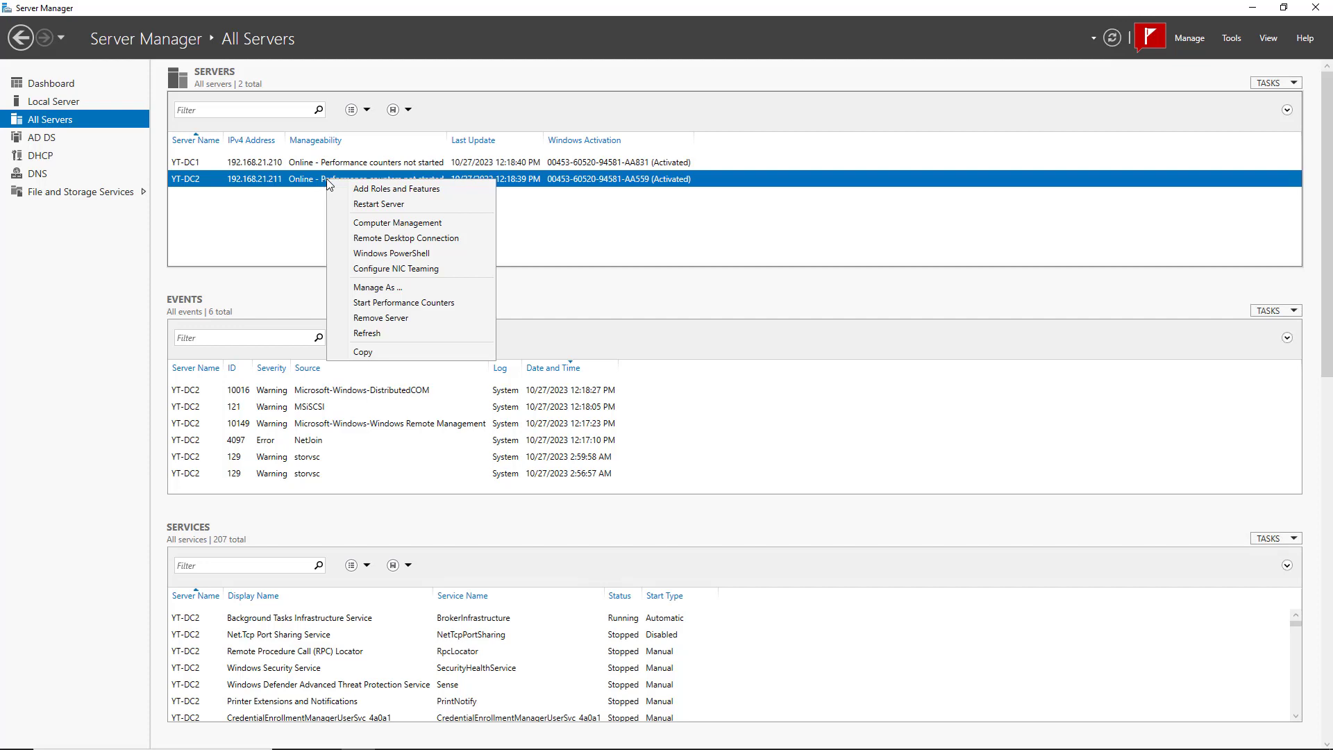
pyautogui.moveTo(395, 189)
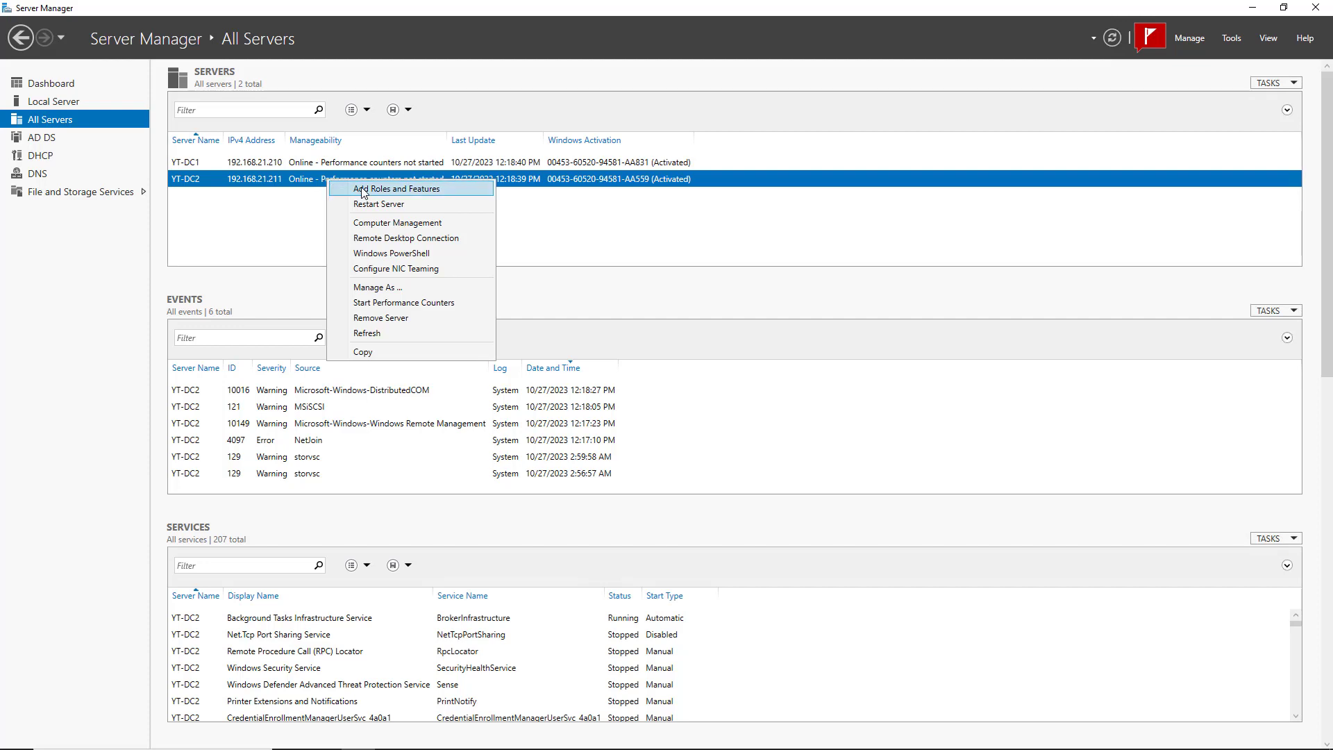
# Install the DHCP Server role with its management tools on destination server YT-DC2
pyautogui.click(397, 188)
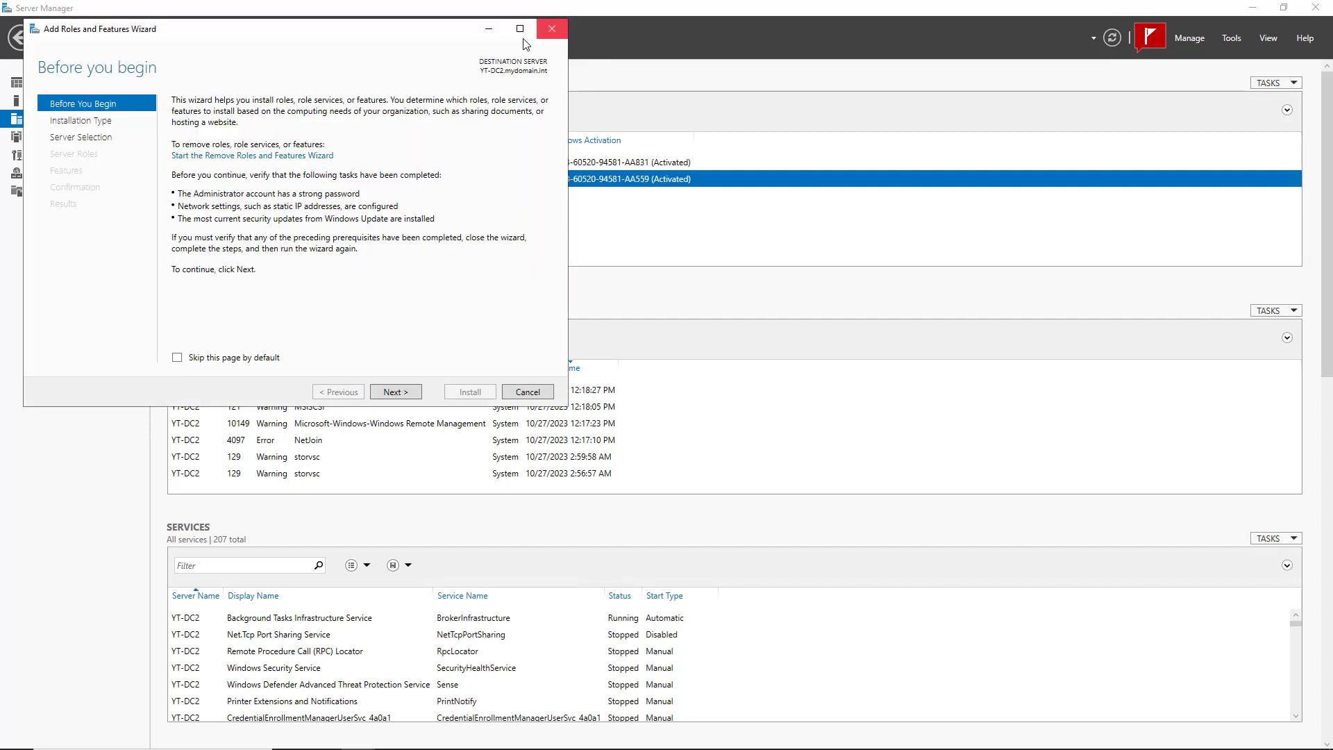
pyautogui.click(519, 27)
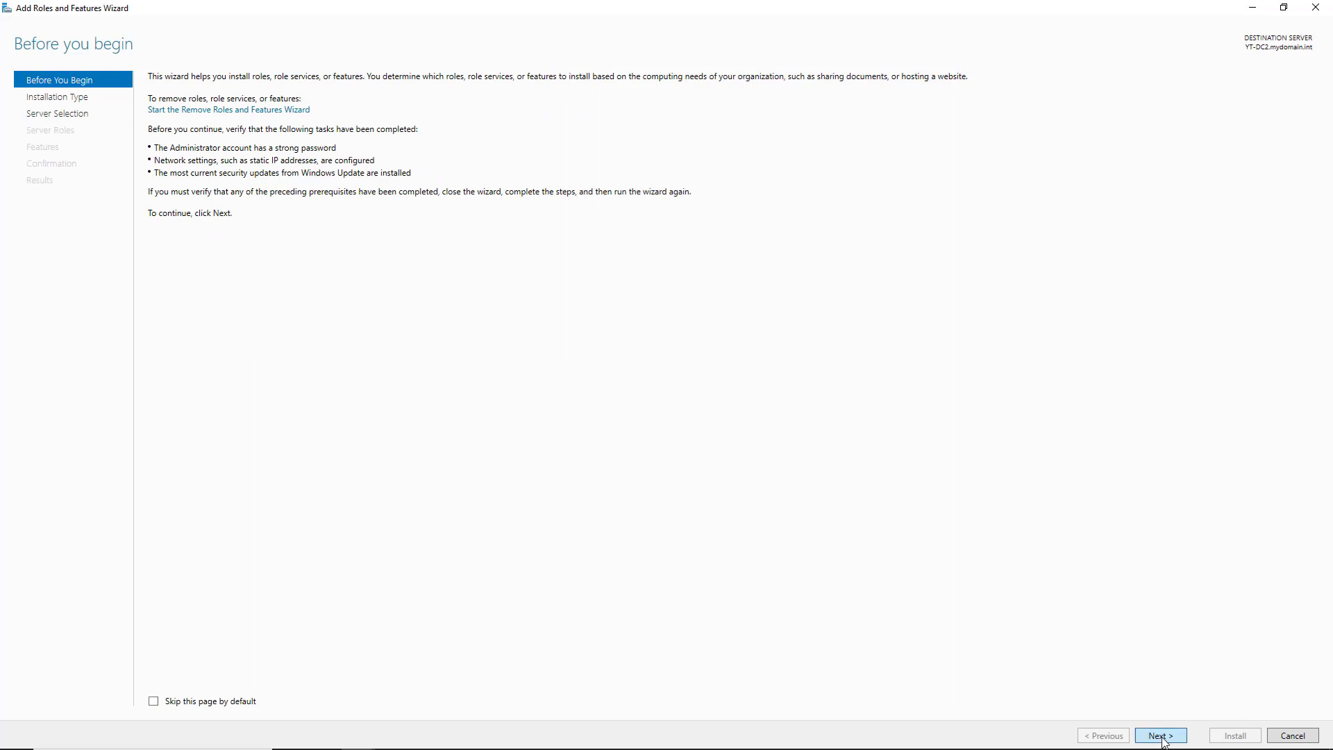
pyautogui.click(1159, 735)
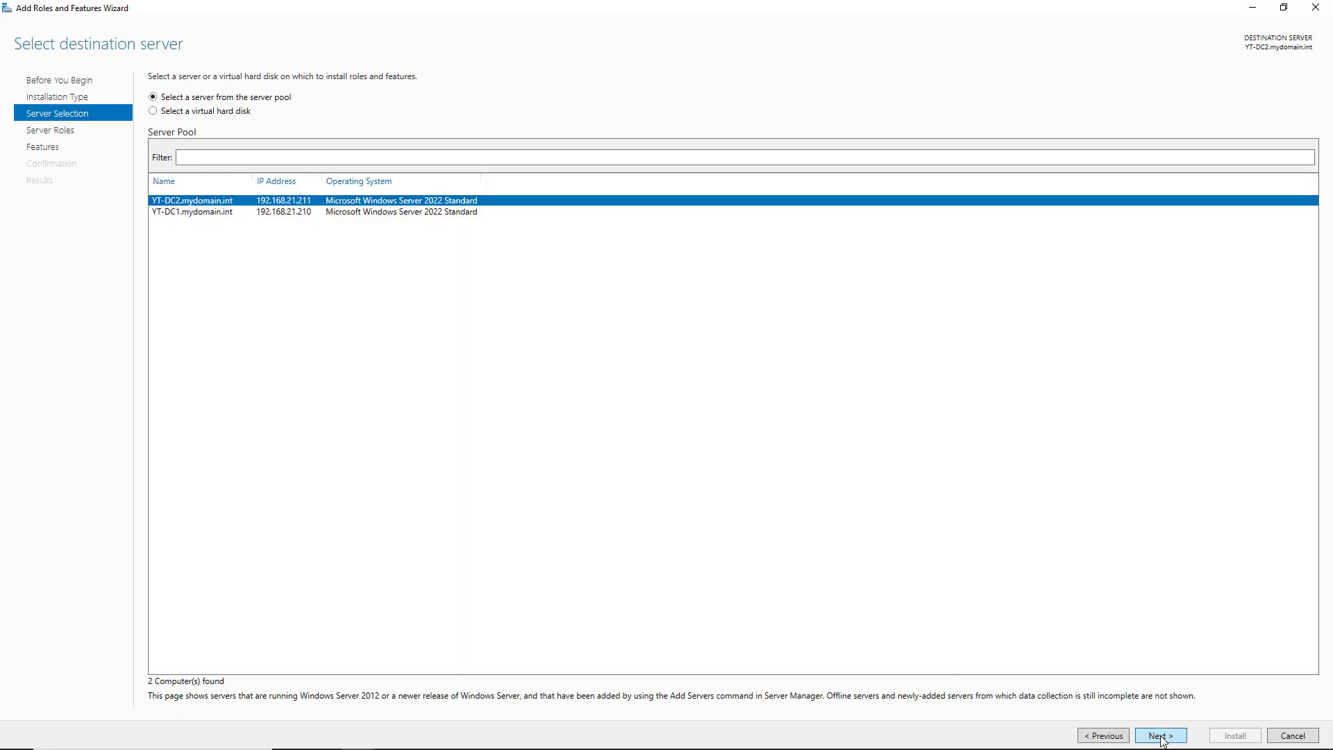
pyautogui.click(1160, 735)
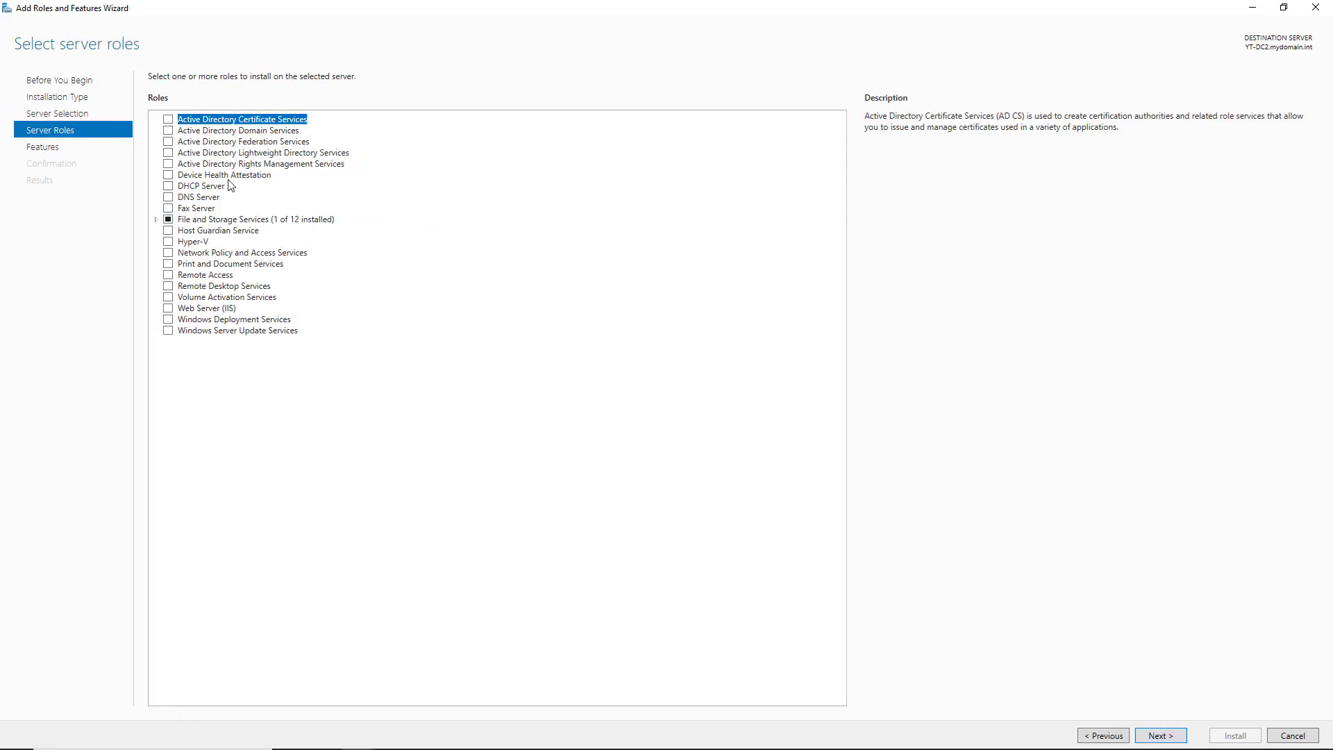
pyautogui.click(168, 186)
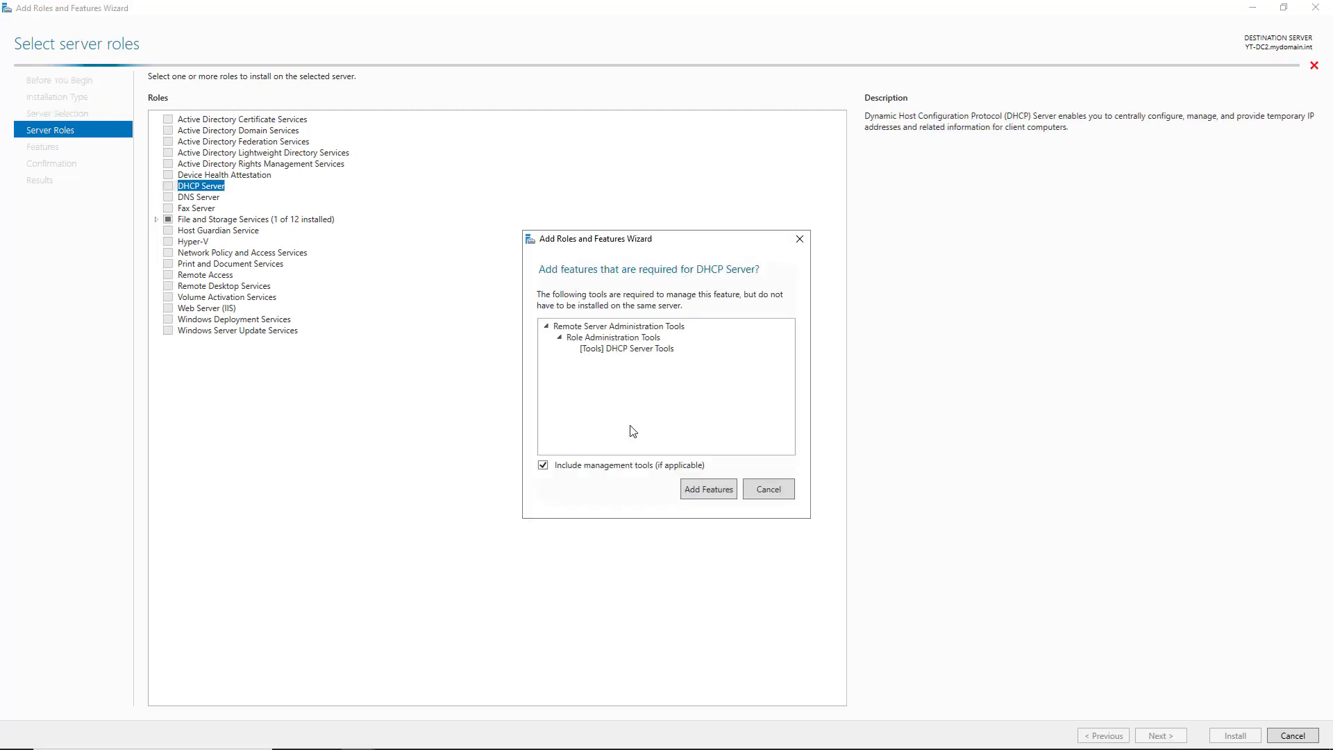
pyautogui.click(708, 489)
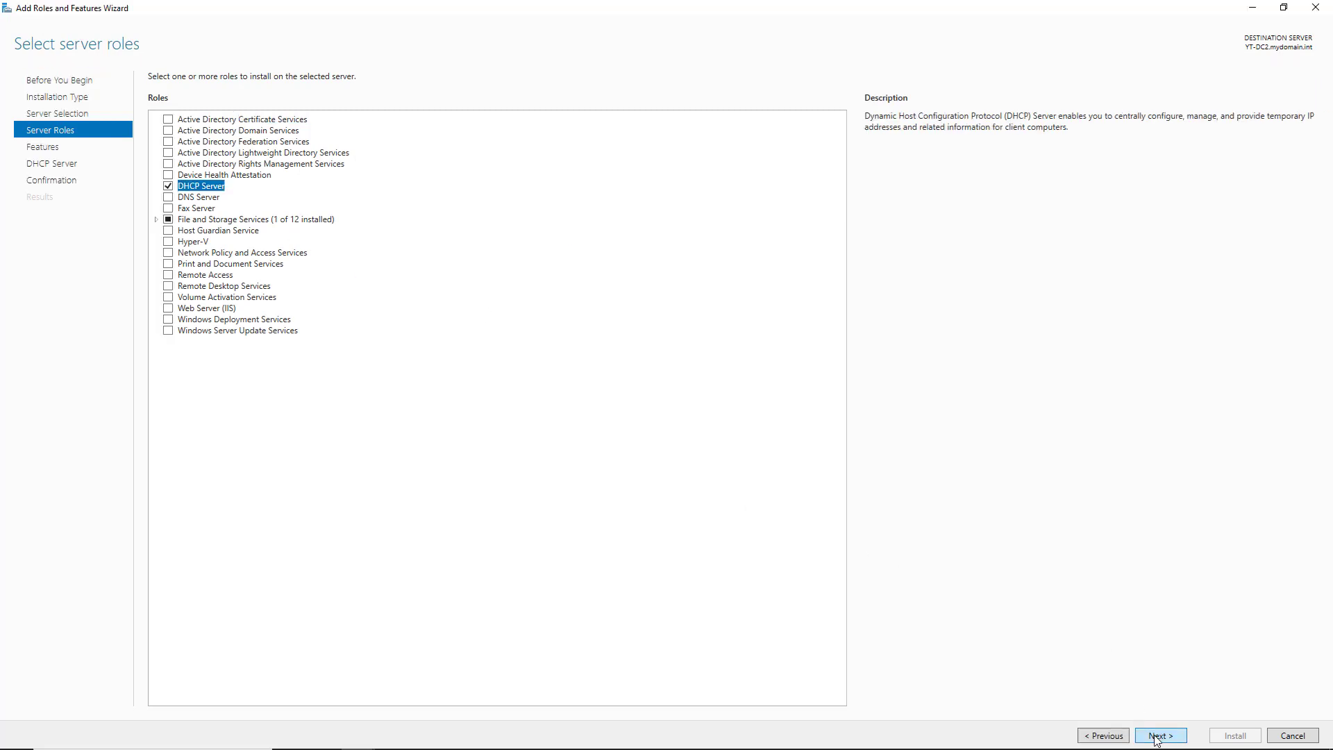
pyautogui.click(1158, 736)
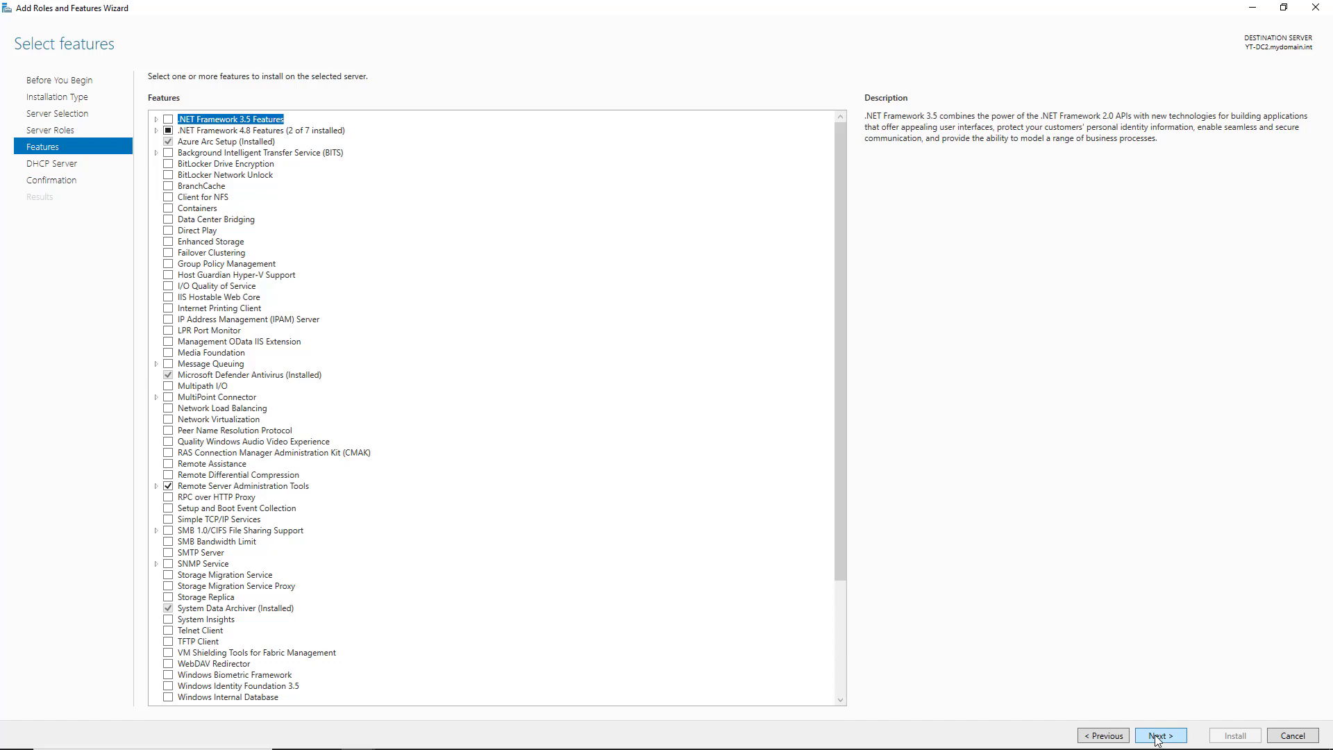
pyautogui.click(1161, 735)
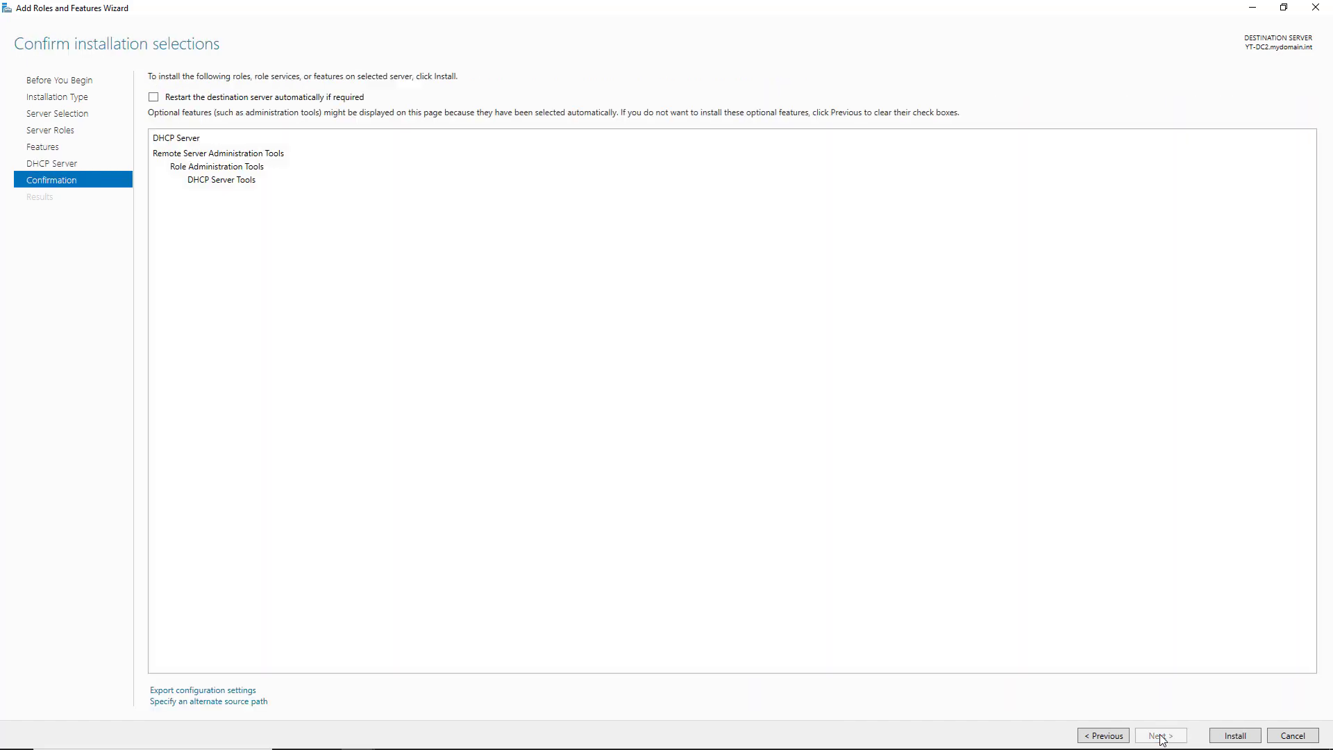
pyautogui.click(1234, 735)
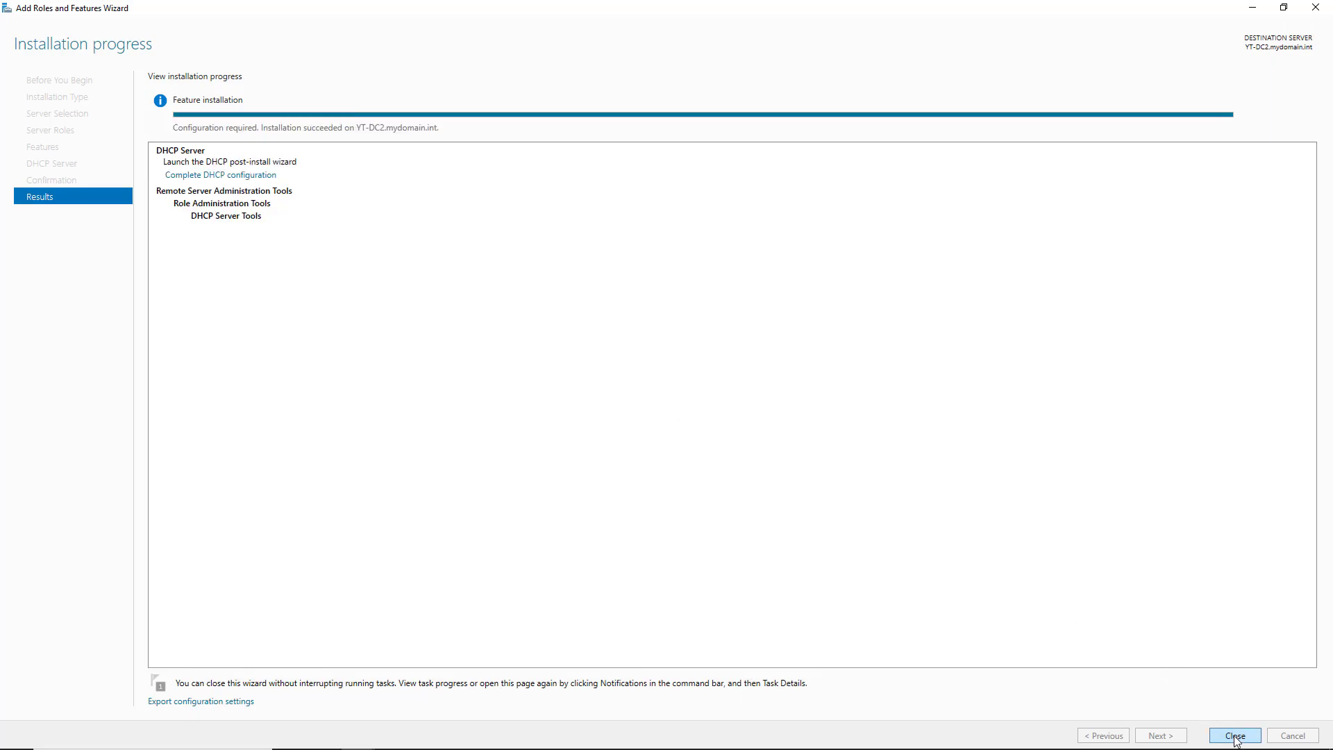
# Close the completed DHCP role installation wizard
pyautogui.click(1233, 735)
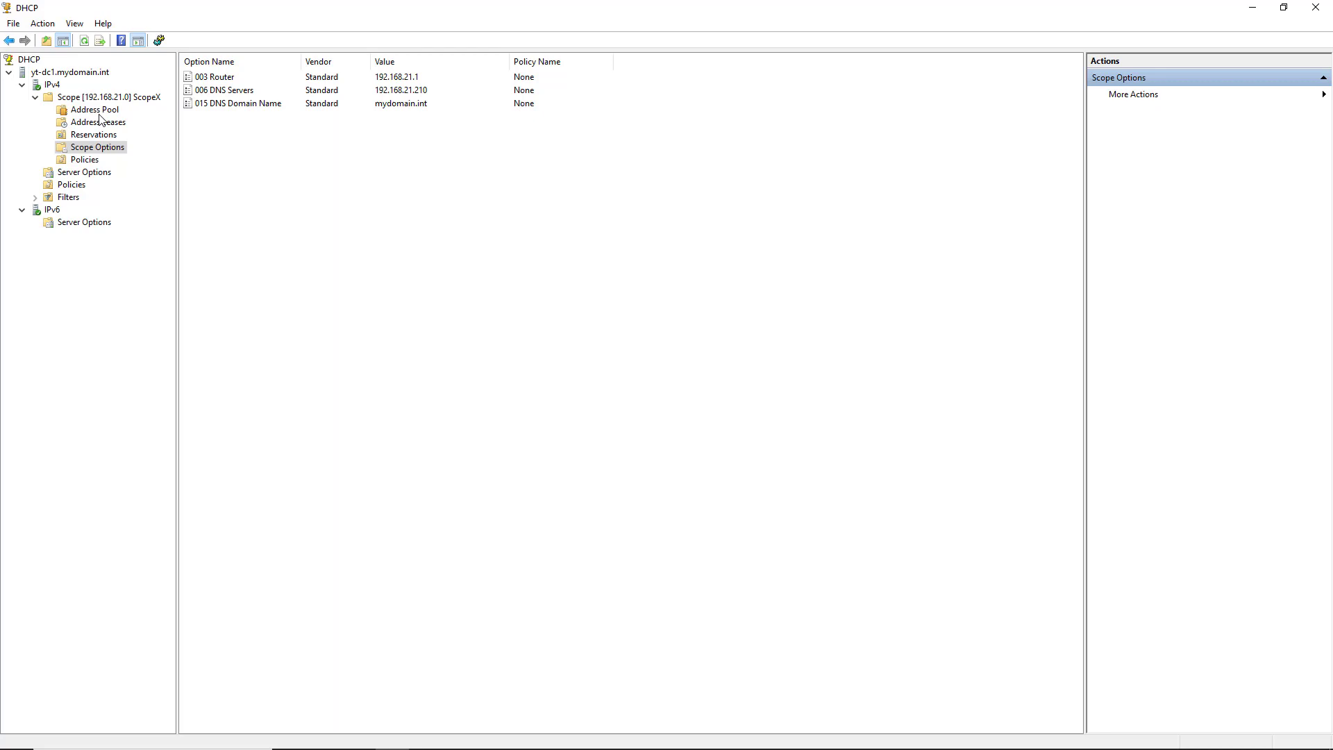
pyautogui.moveTo(90, 91)
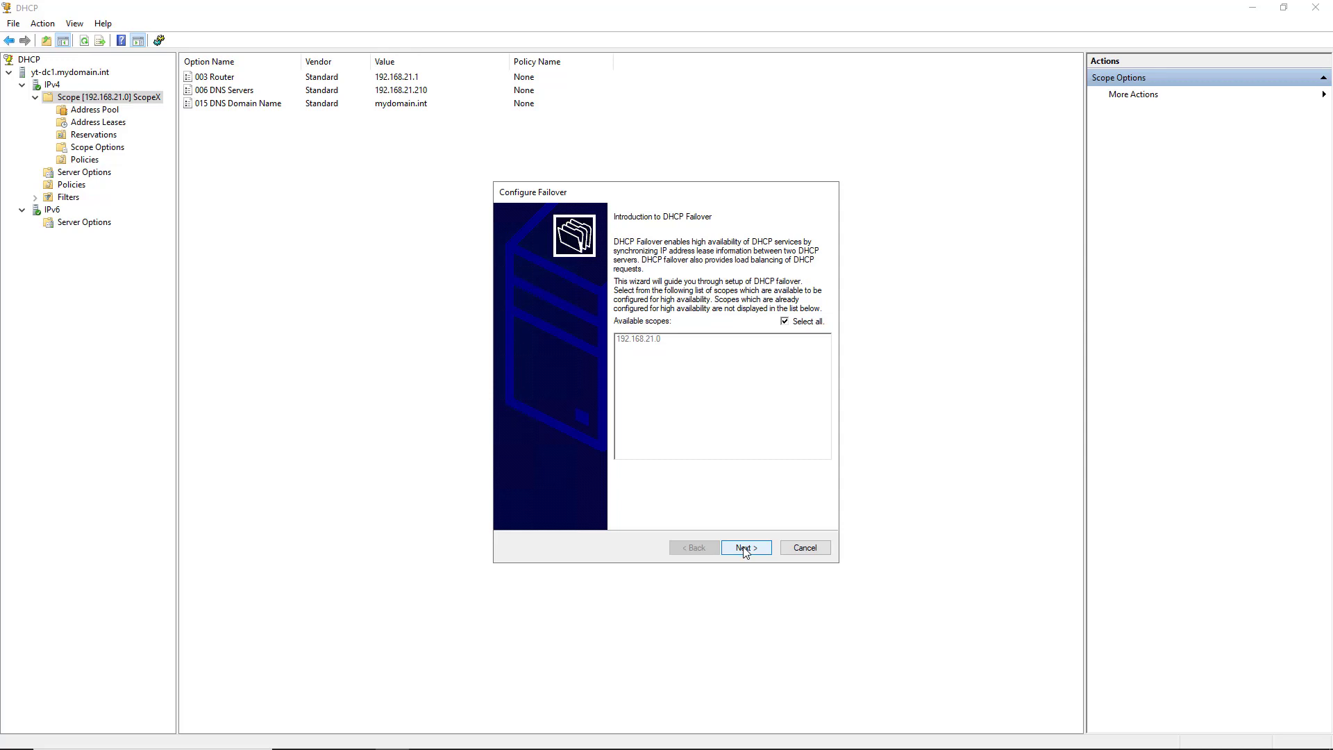
# Choose YT-DC2 as the failover partner server for scope 192.168.21.0
pyautogui.click(746, 546)
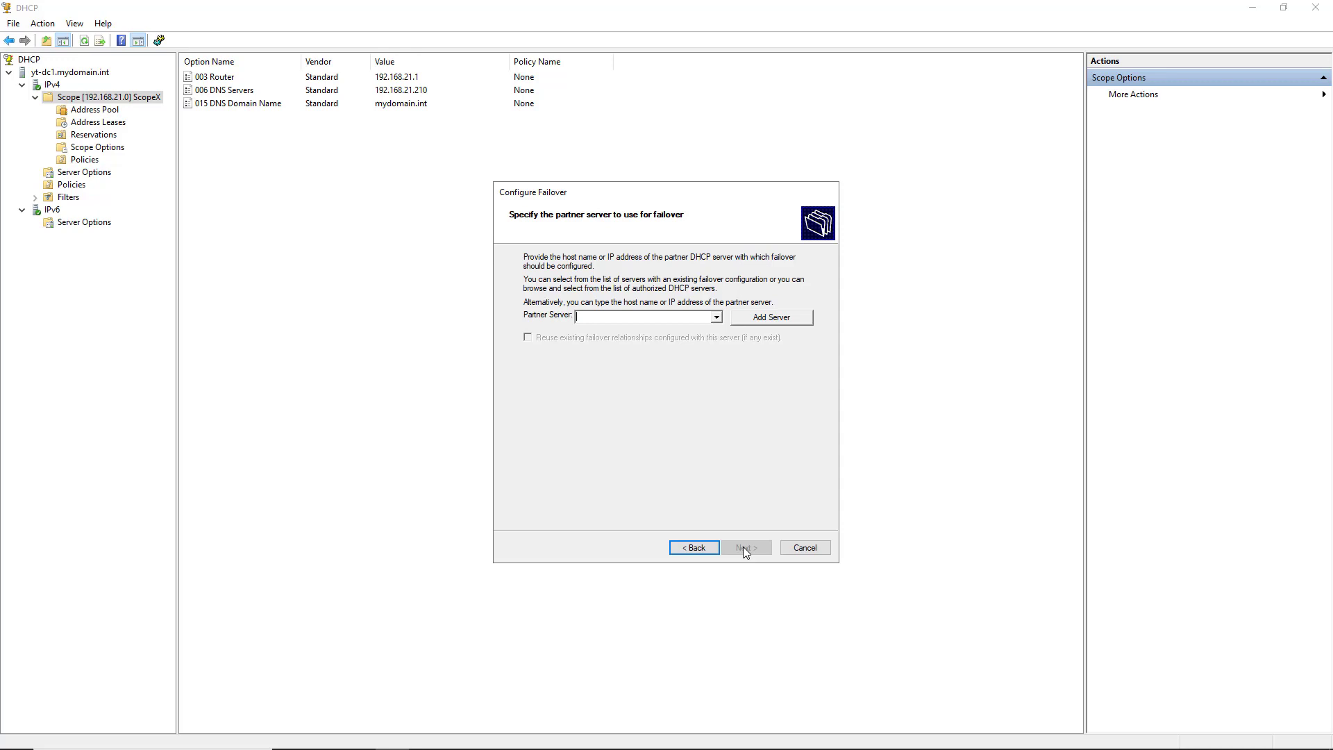
pyautogui.moveTo(757, 318)
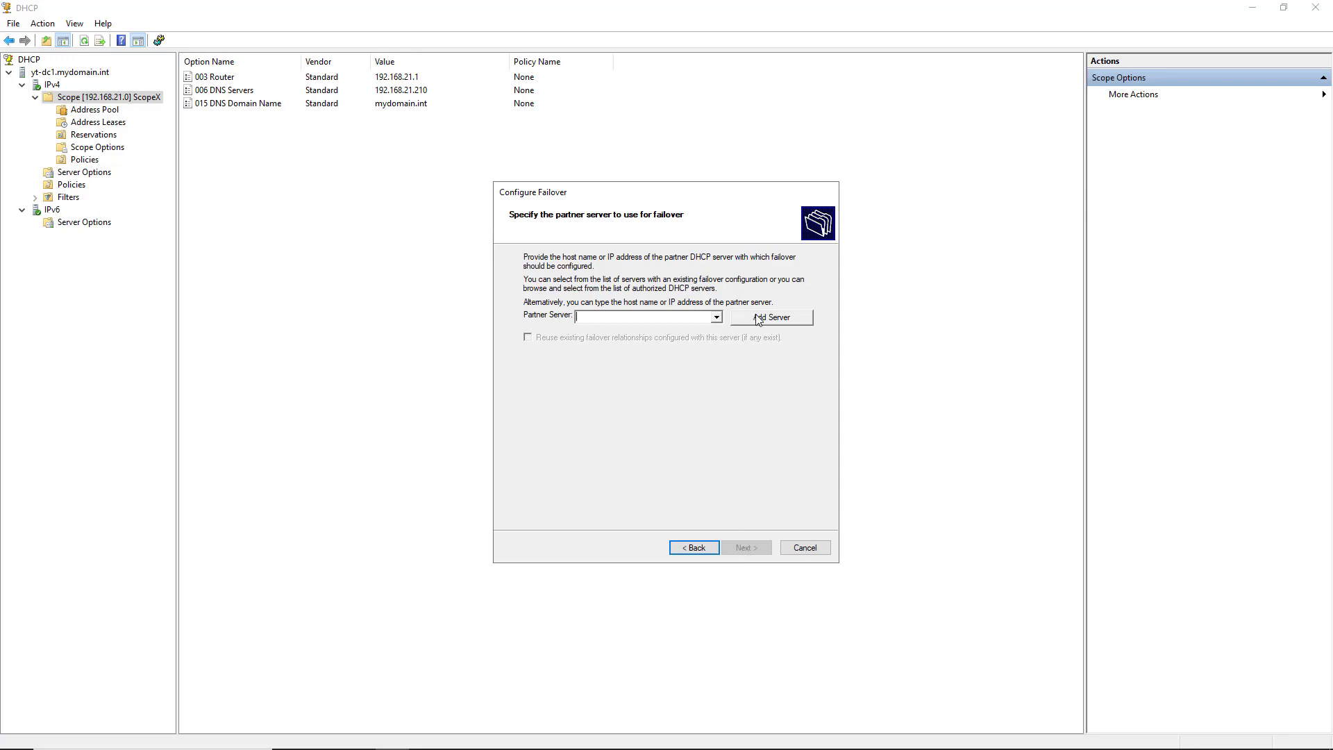
pyautogui.click(770, 318)
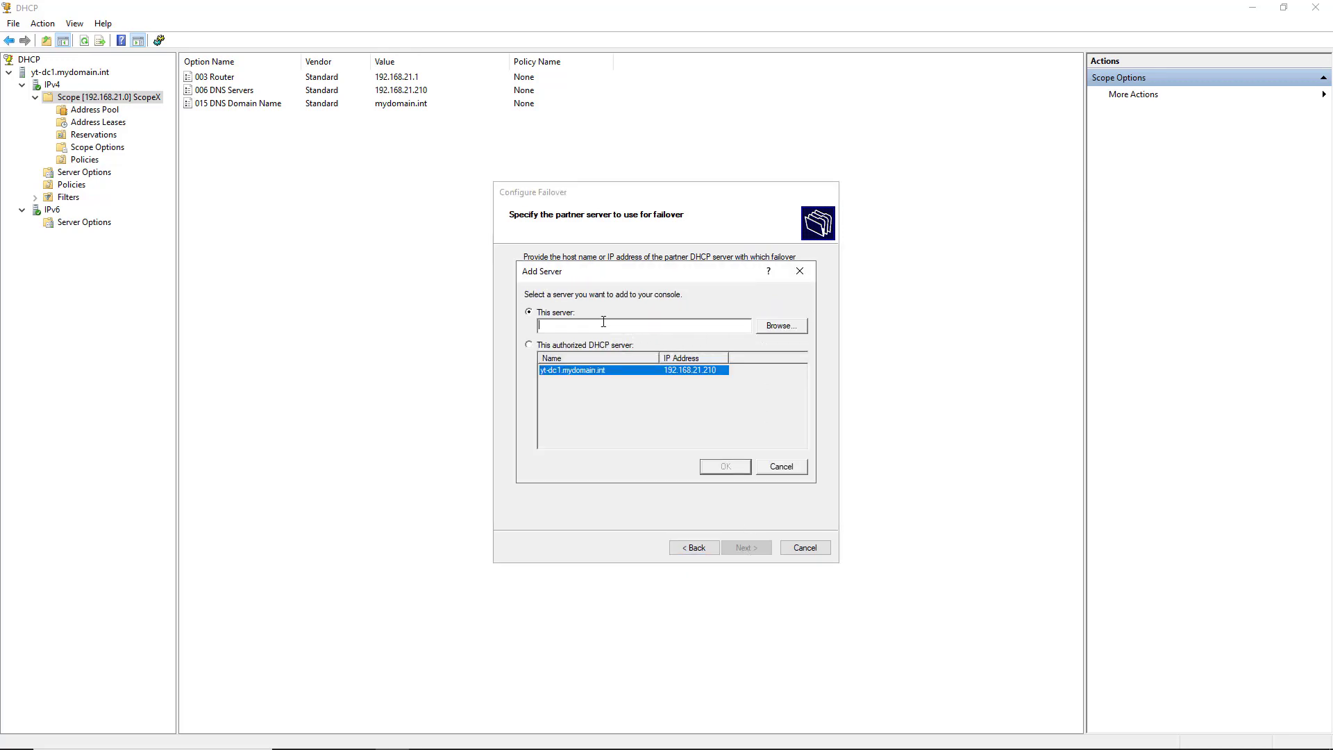
pyautogui.click(779, 326)
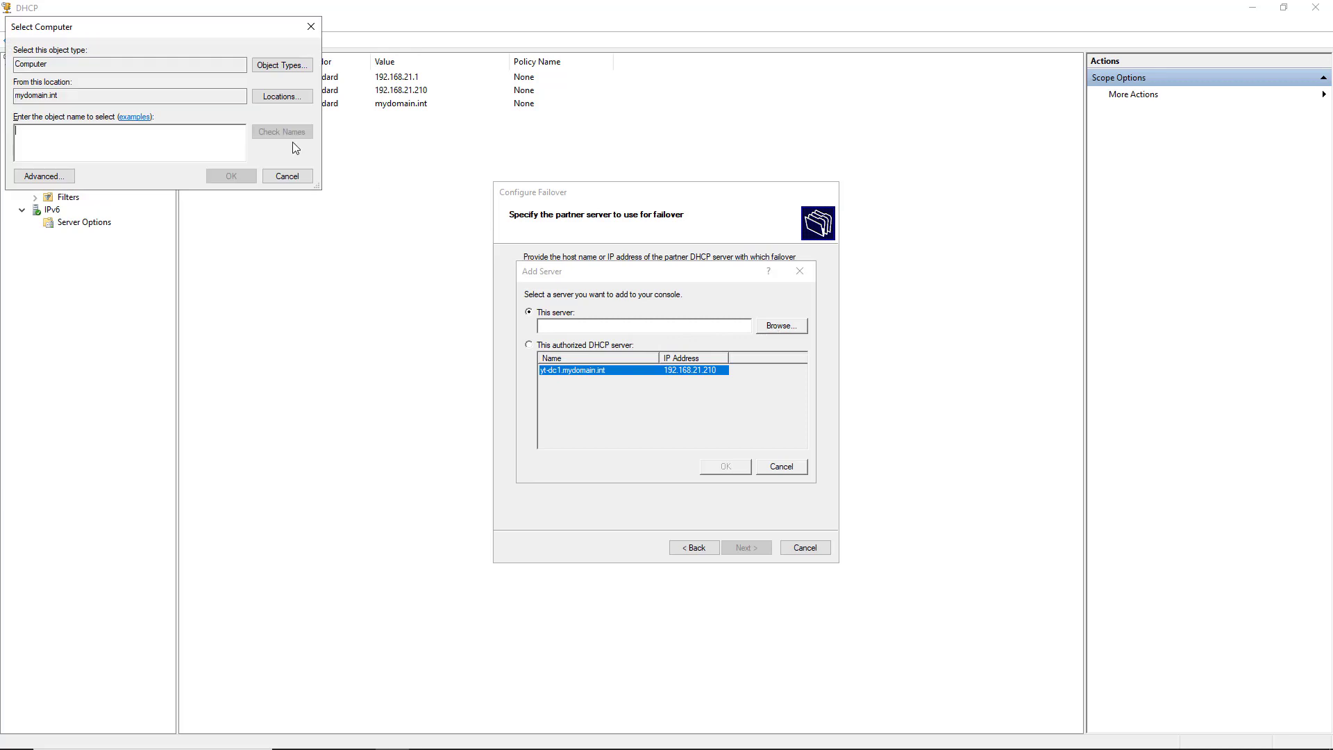
pyautogui.write('yt-dc2')
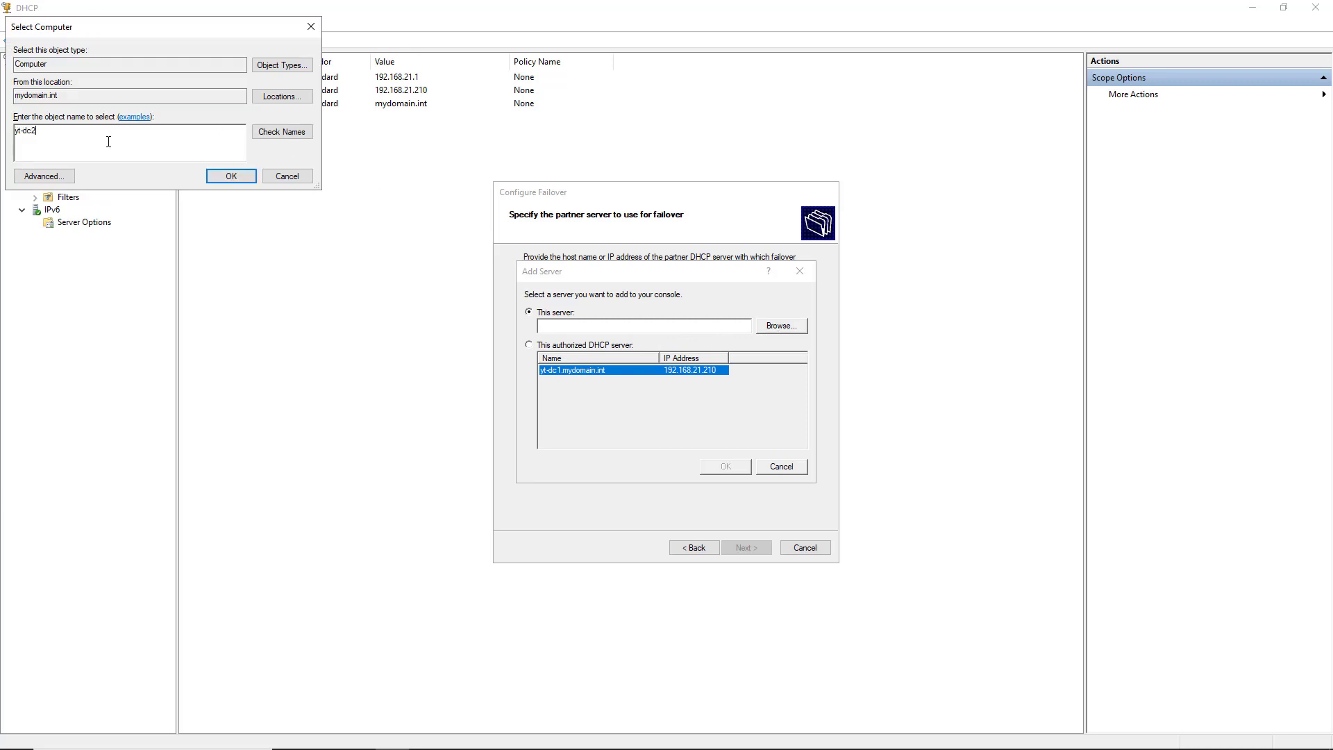
pyautogui.click(231, 176)
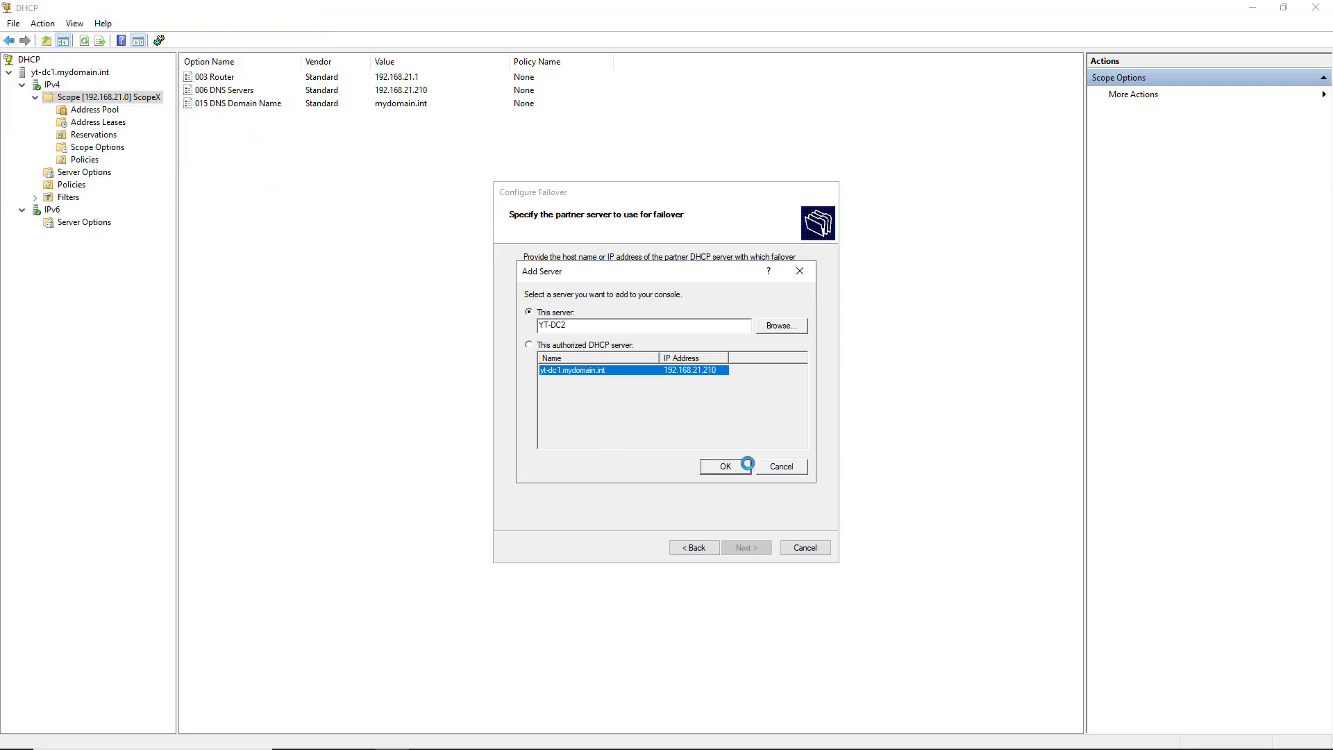
pyautogui.click(724, 466)
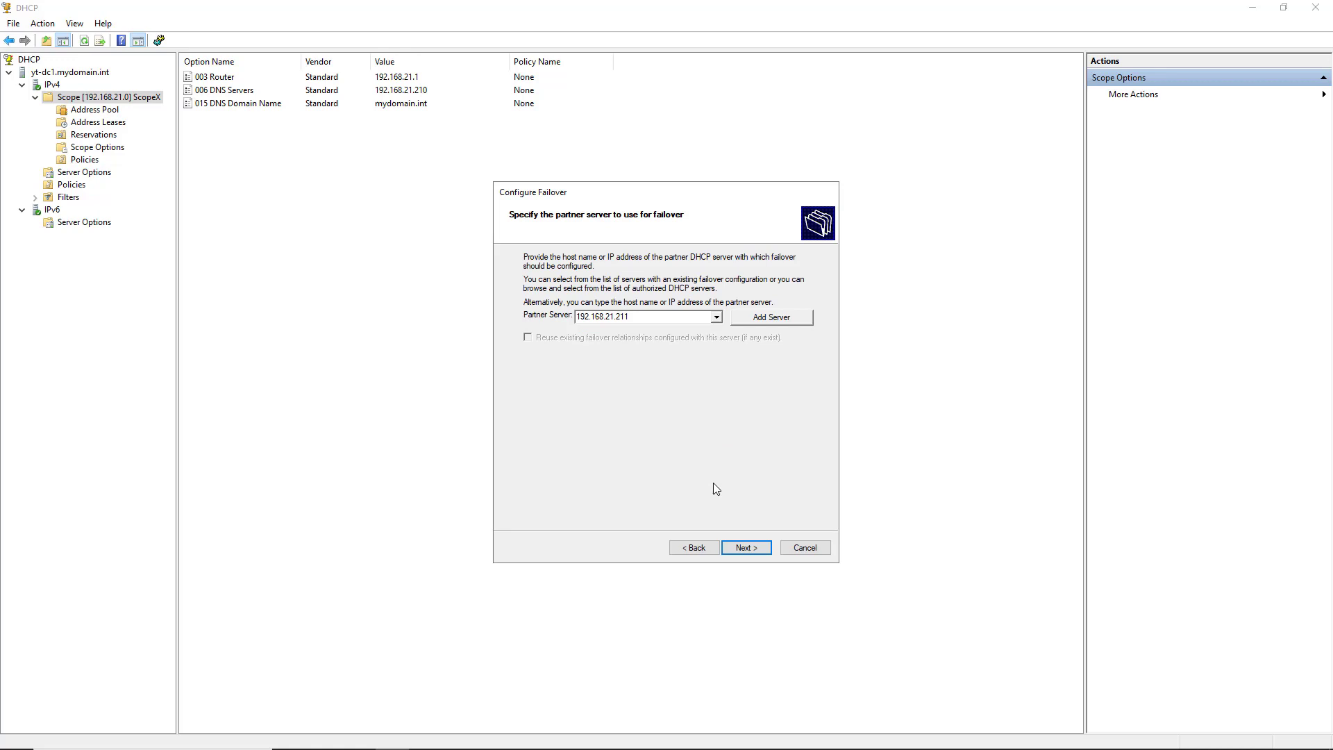
pyautogui.click(744, 546)
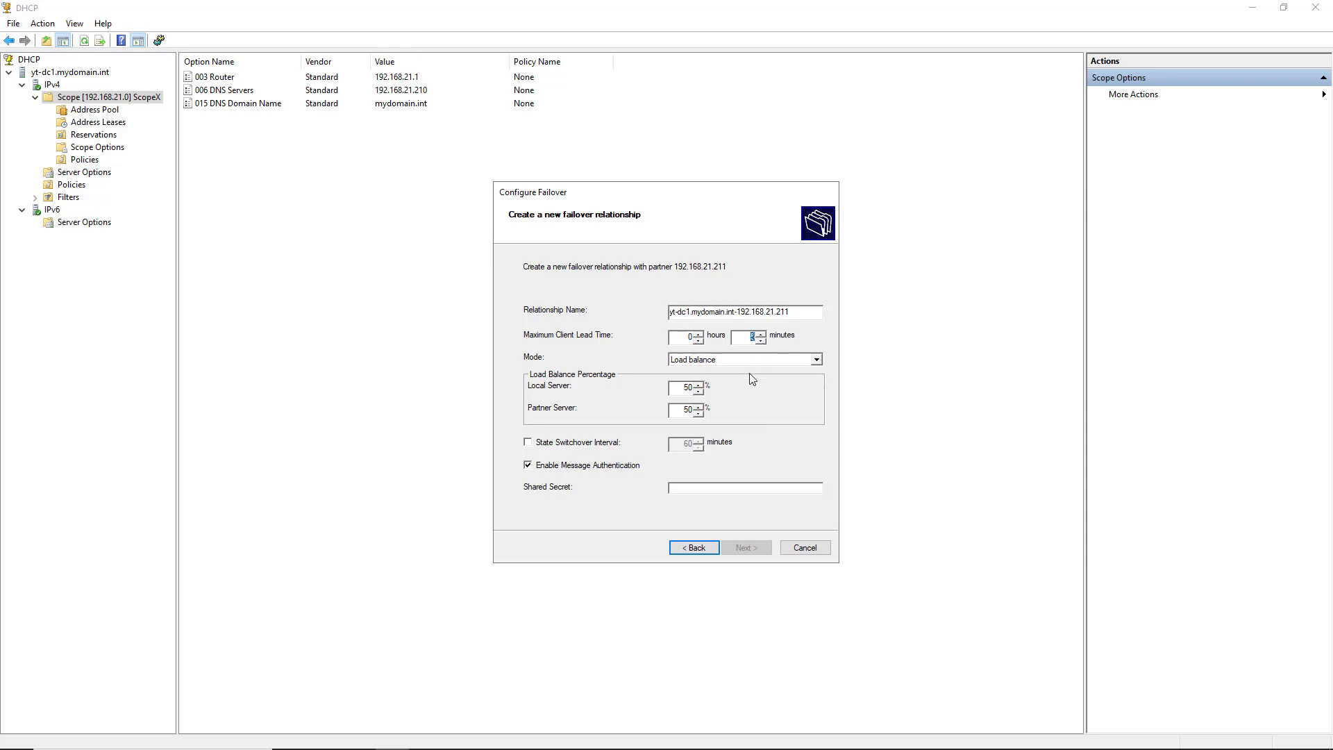
# Set 5-minute lead time, Hot standby mode, Standby role, 10% reserved, switchover off
pyautogui.click(761, 333)
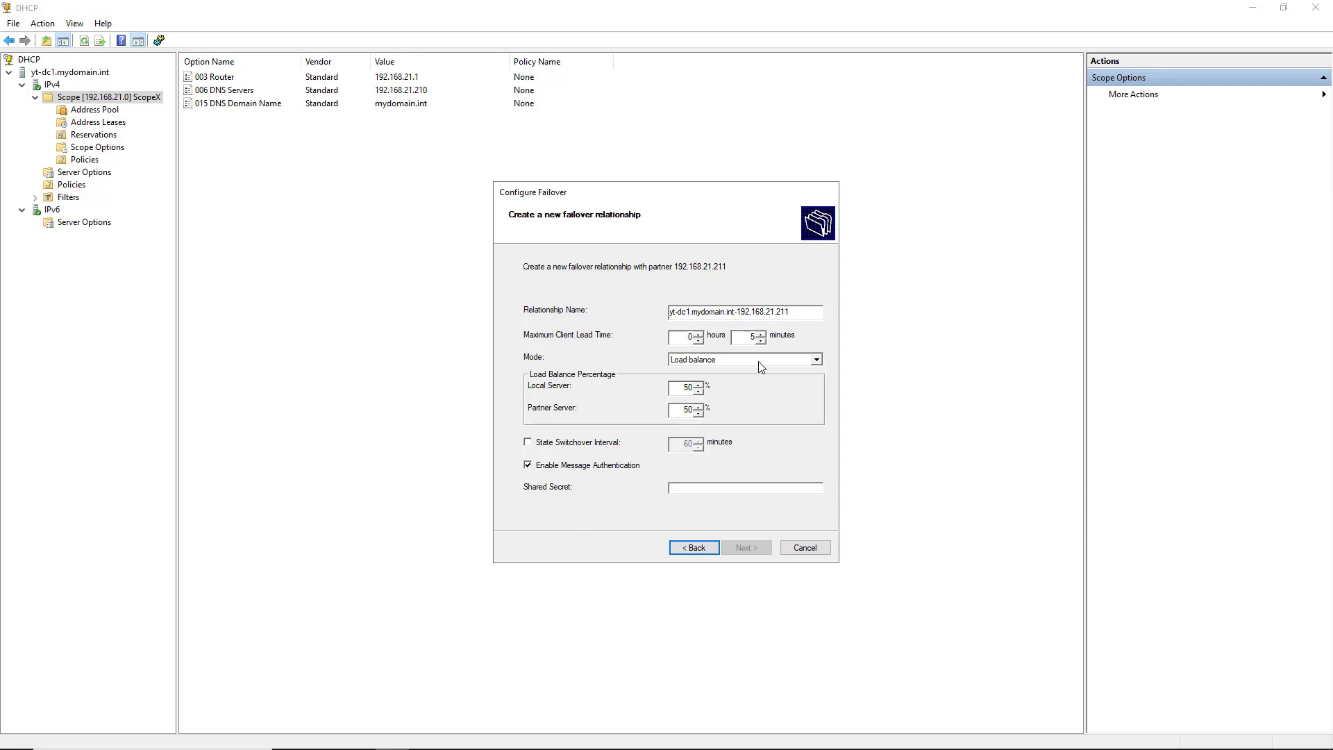
pyautogui.click(814, 359)
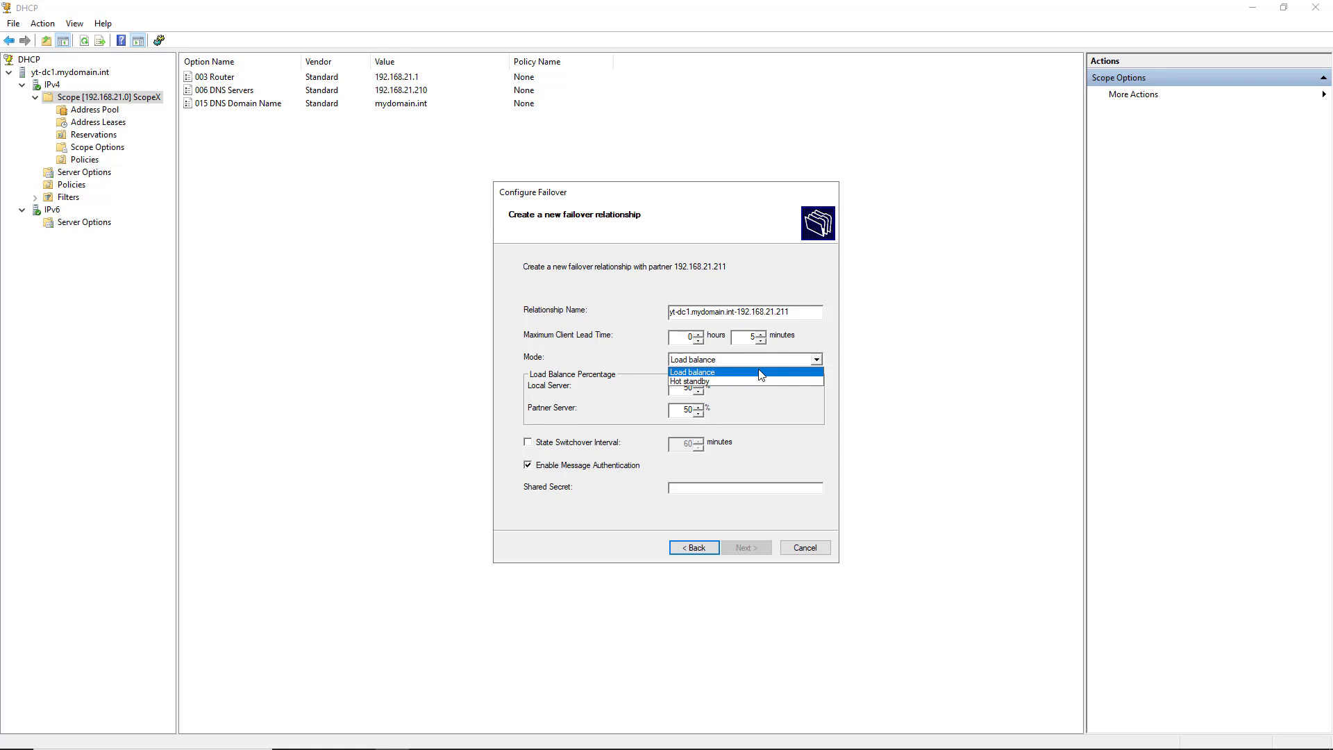
pyautogui.moveTo(757, 382)
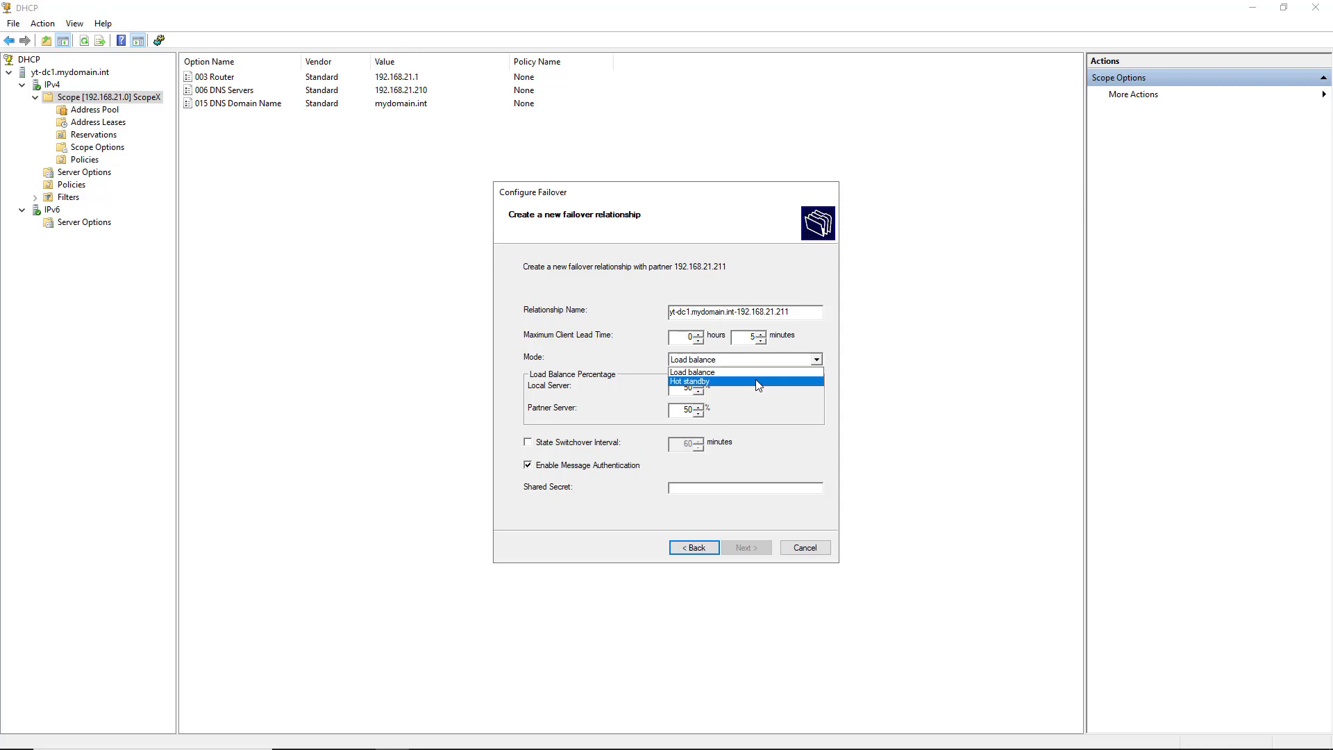
pyautogui.click(689, 381)
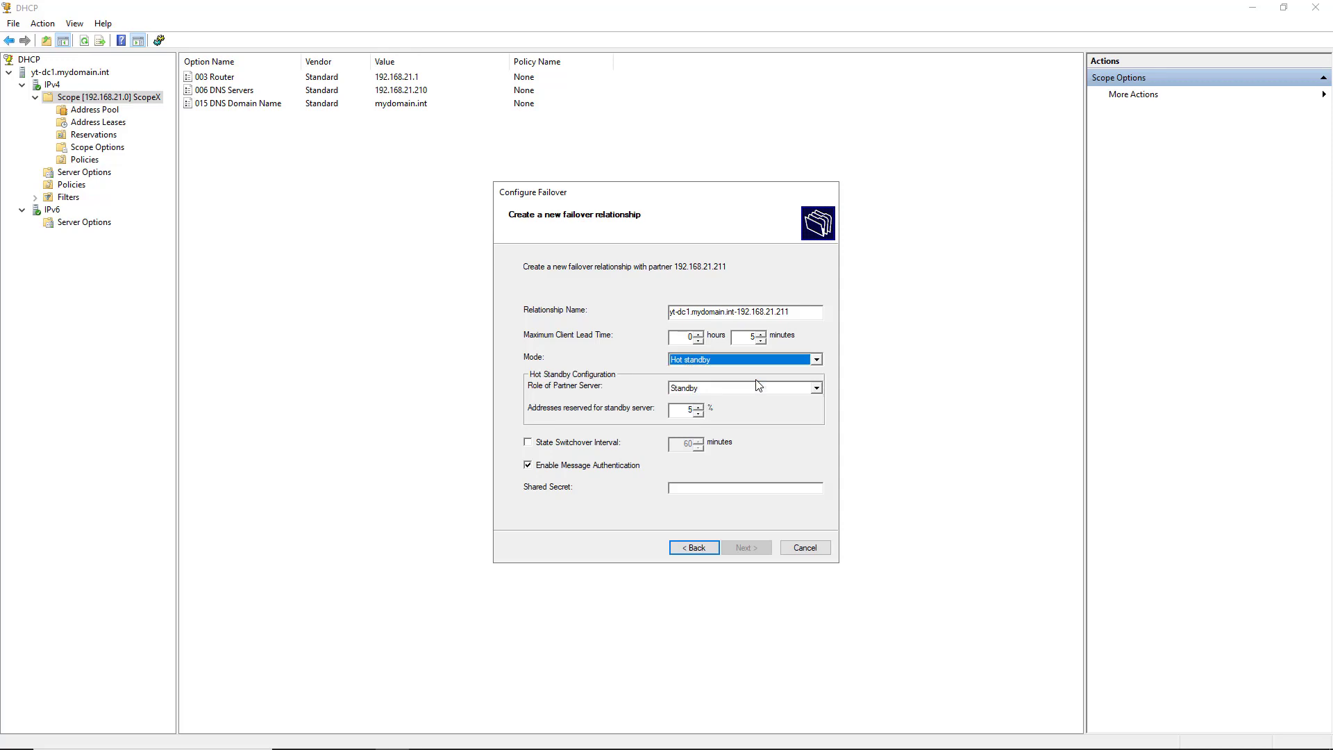
pyautogui.moveTo(751, 428)
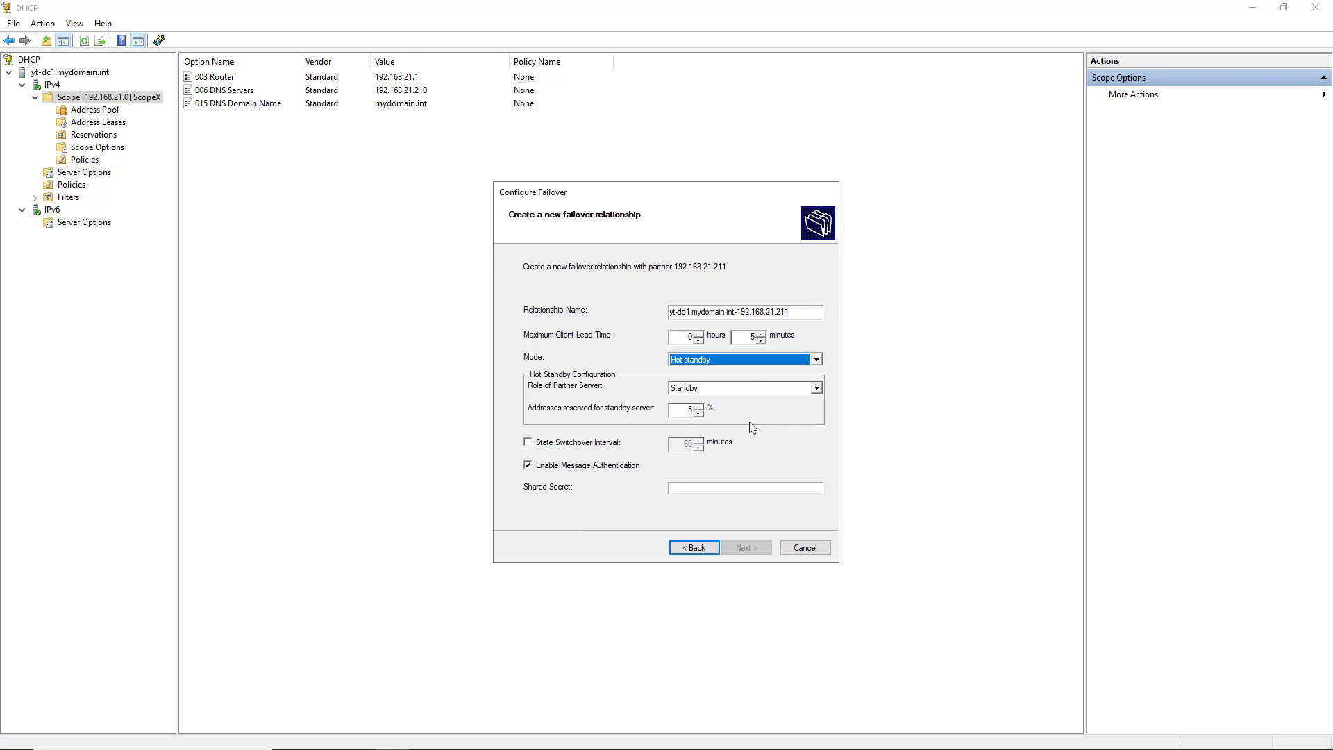
pyautogui.moveTo(773, 405)
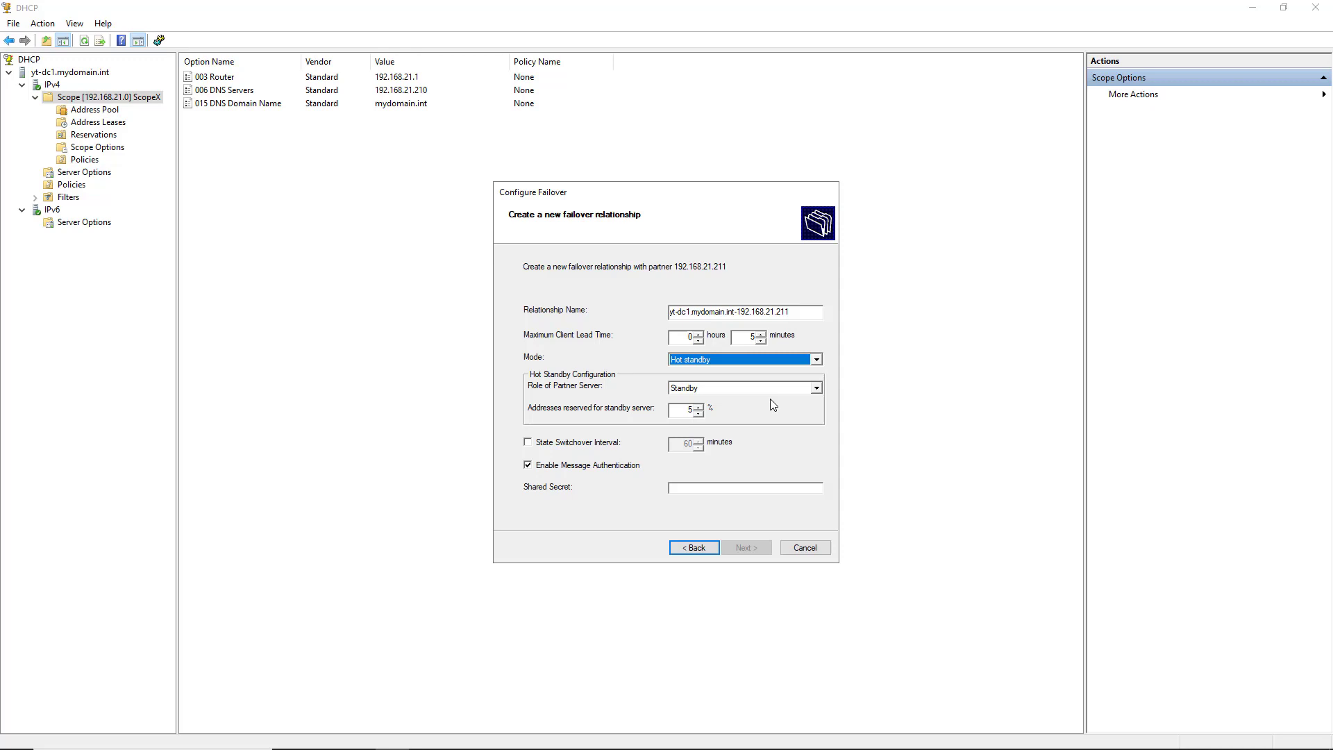
pyautogui.click(815, 387)
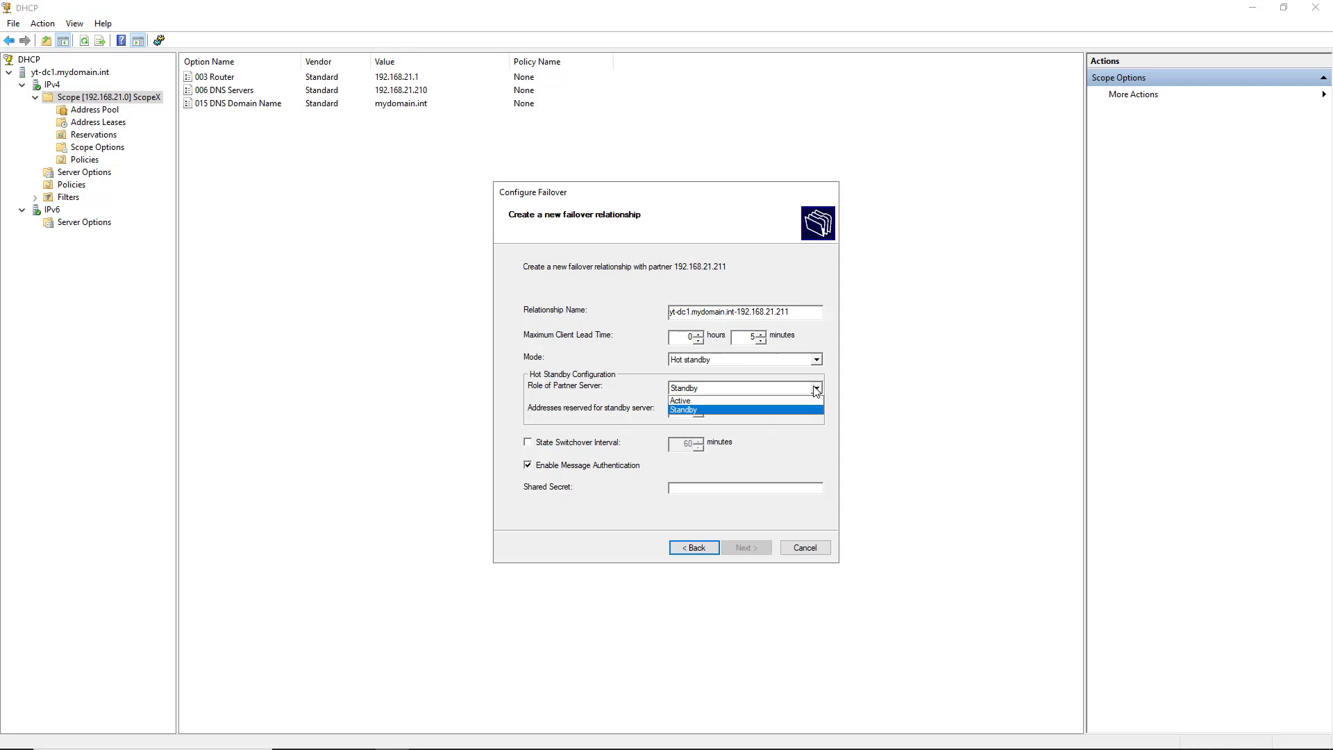
pyautogui.click(684, 409)
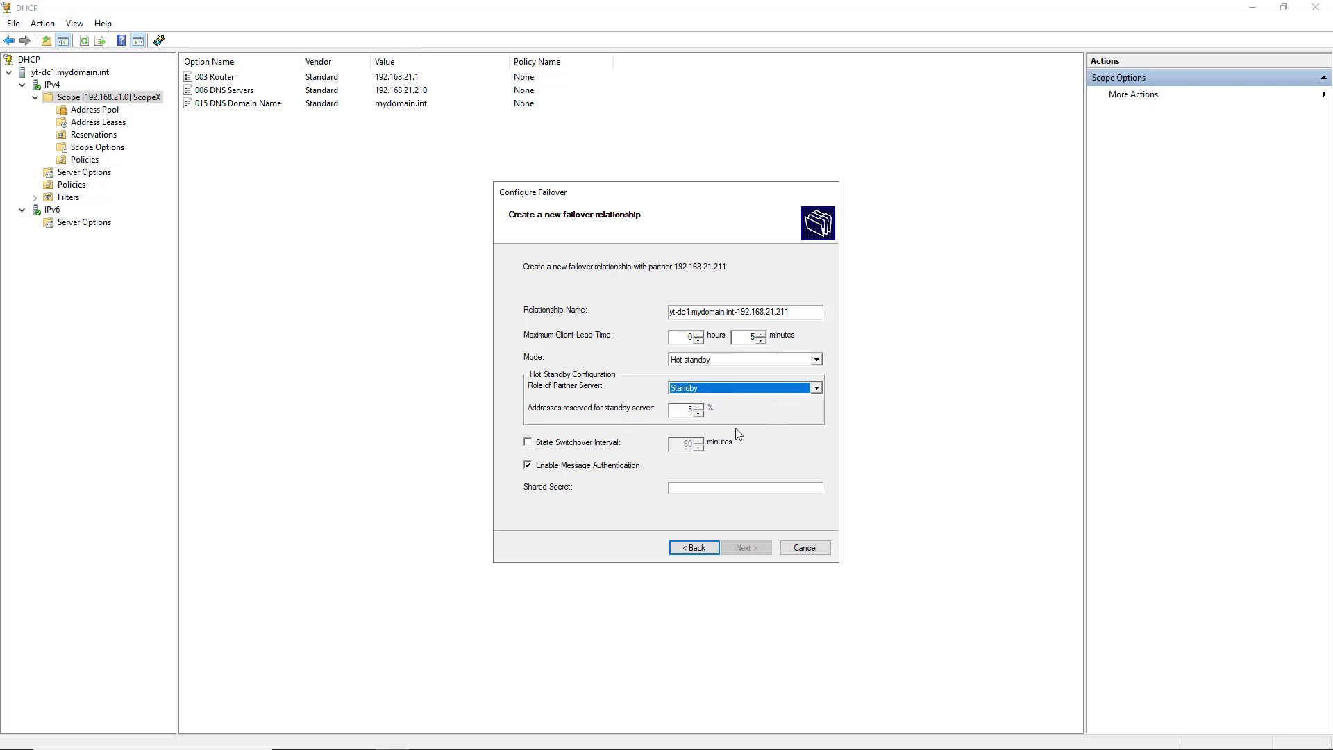
pyautogui.moveTo(762, 421)
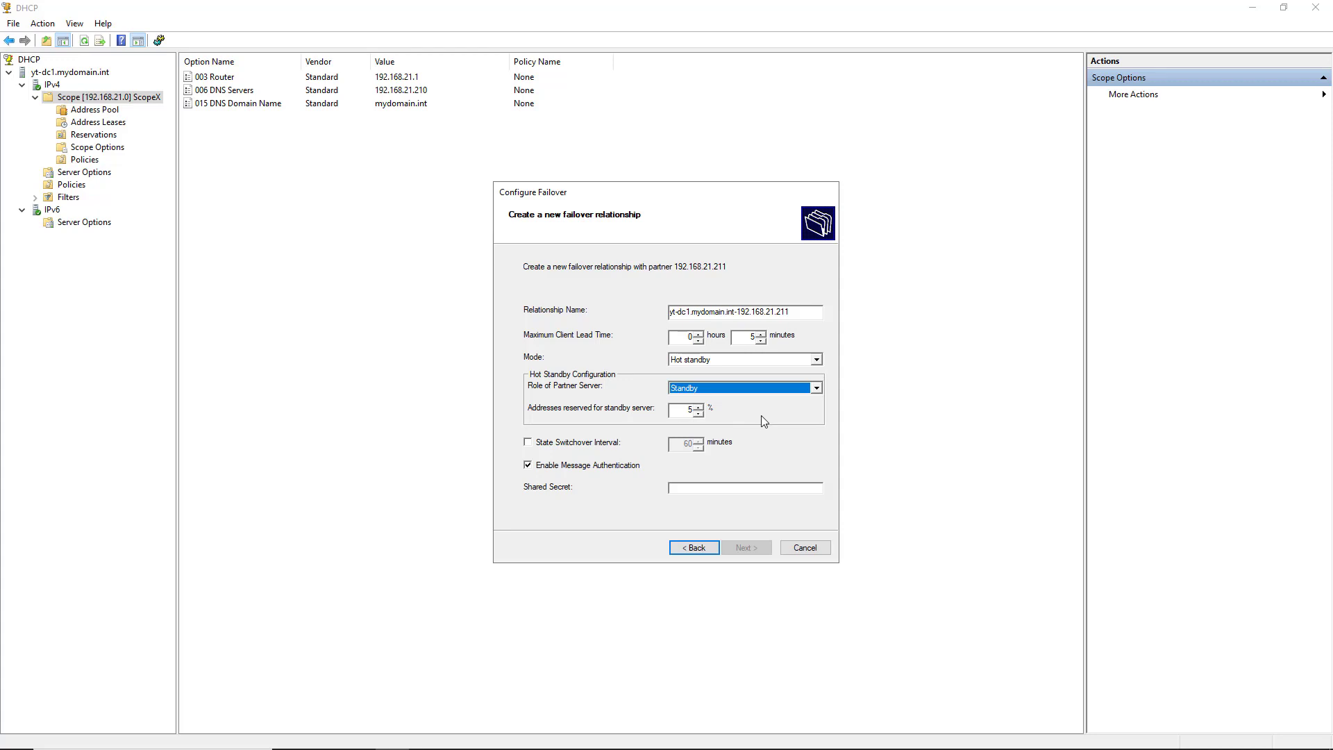
pyautogui.moveTo(792, 442)
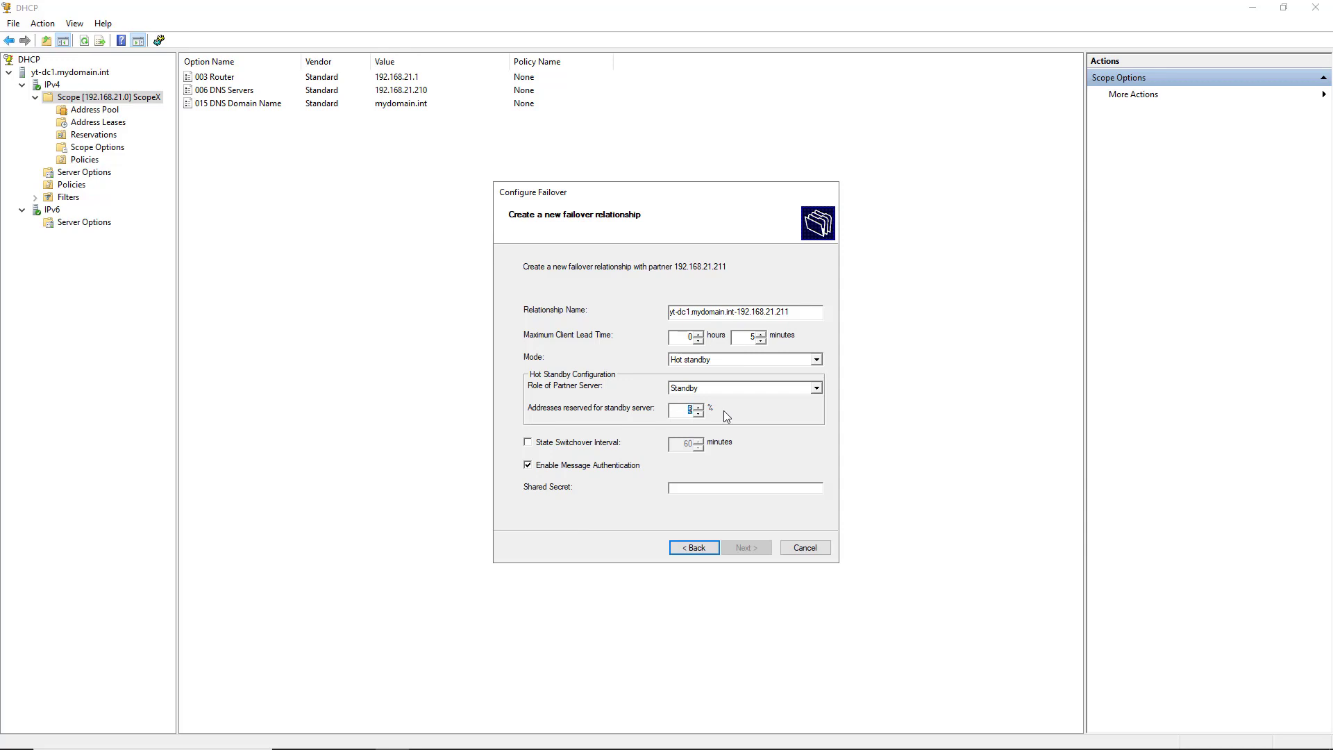
pyautogui.click(700, 406)
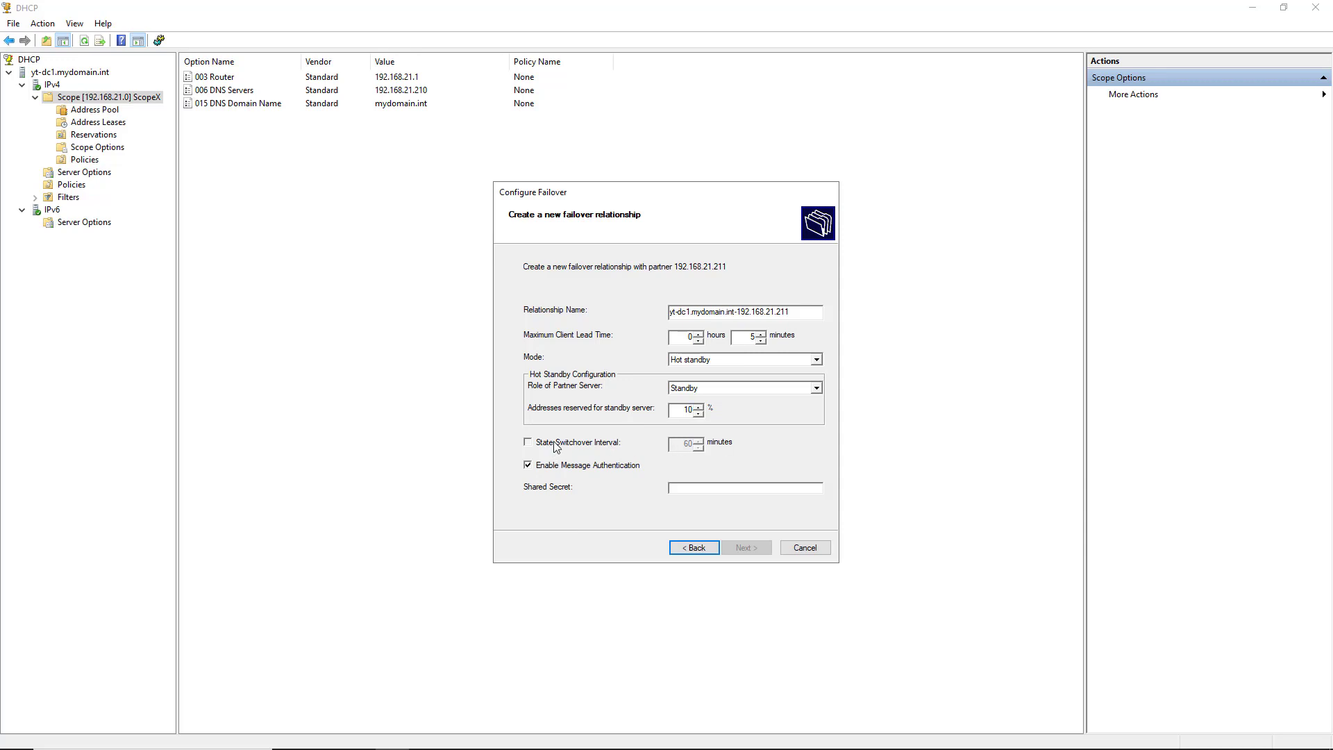
pyautogui.click(527, 442)
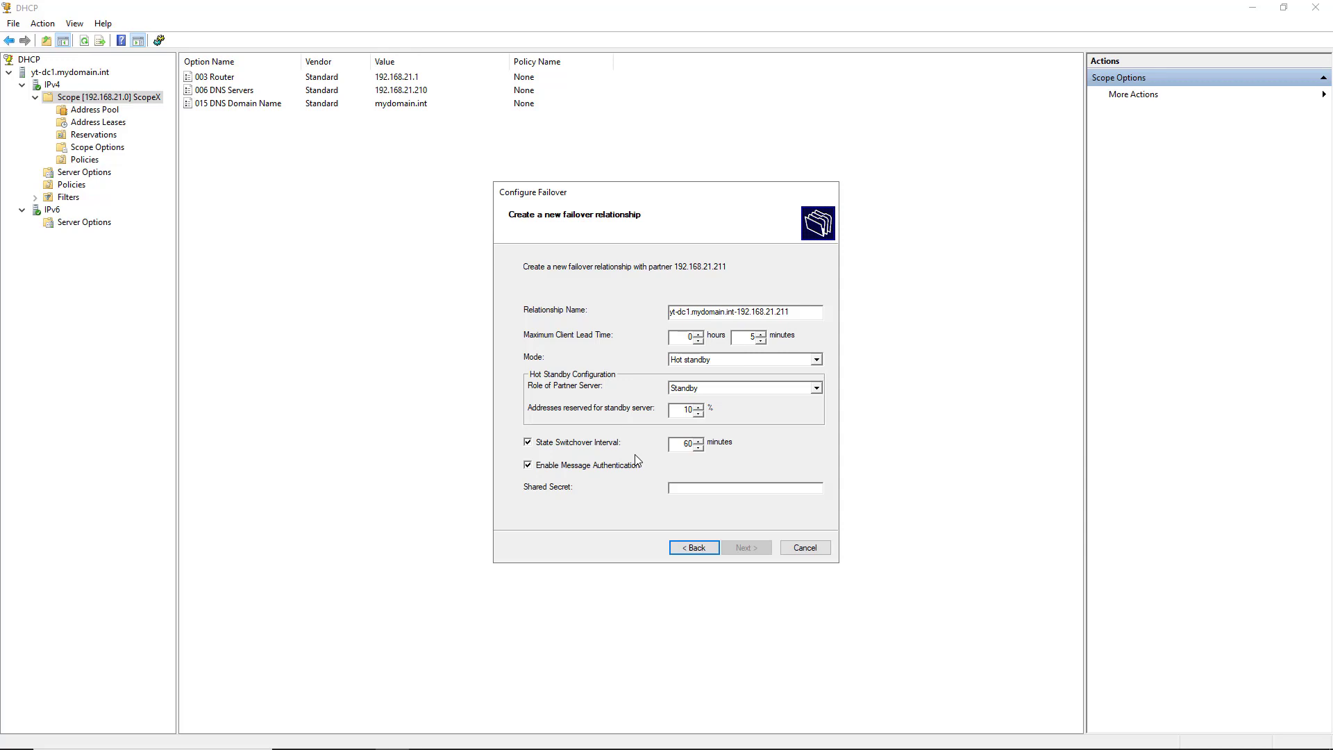
pyautogui.click(527, 442)
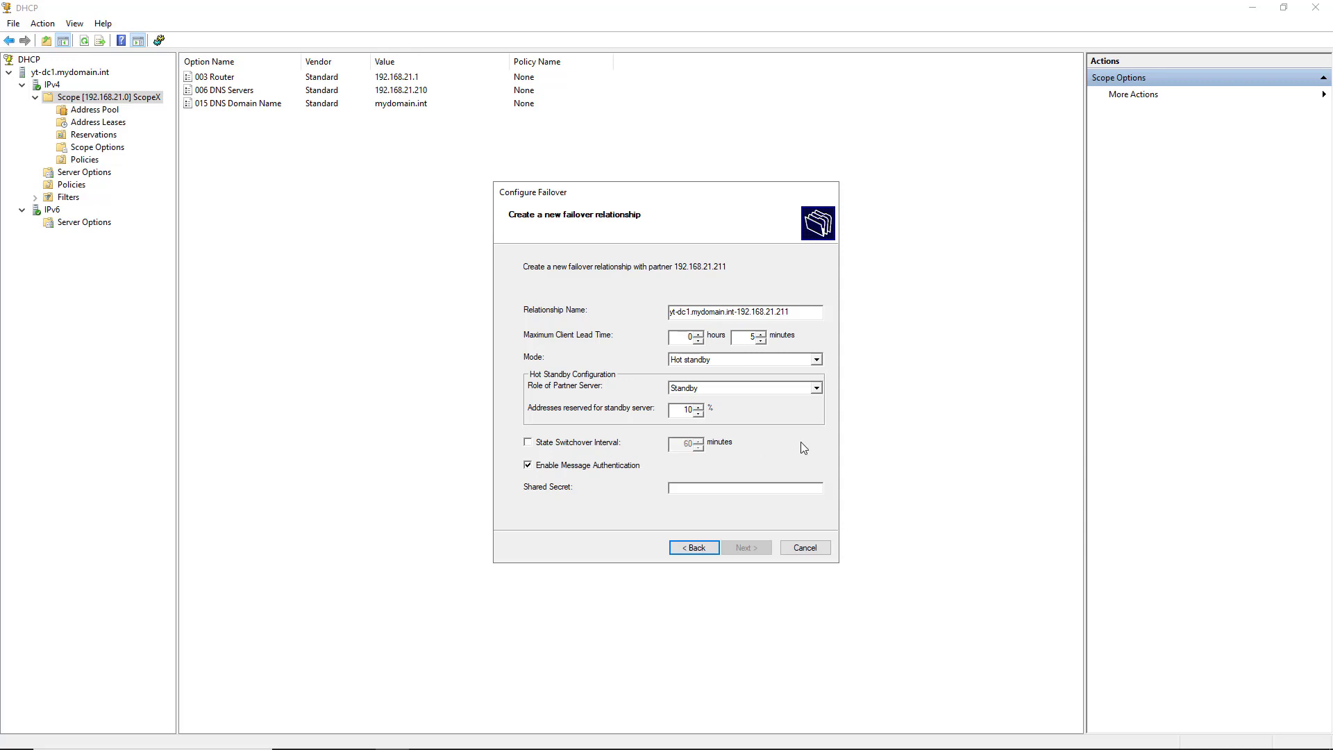
pyautogui.moveTo(780, 364)
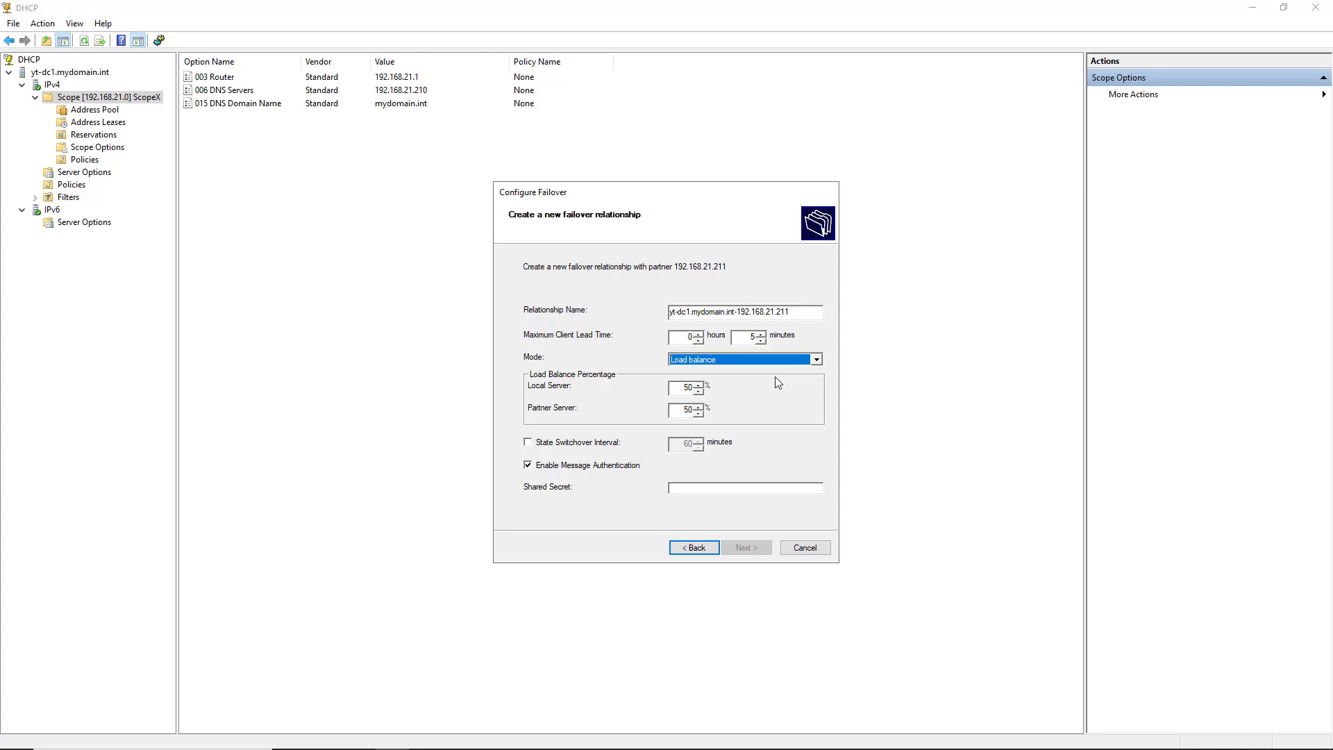
pyautogui.moveTo(734, 427)
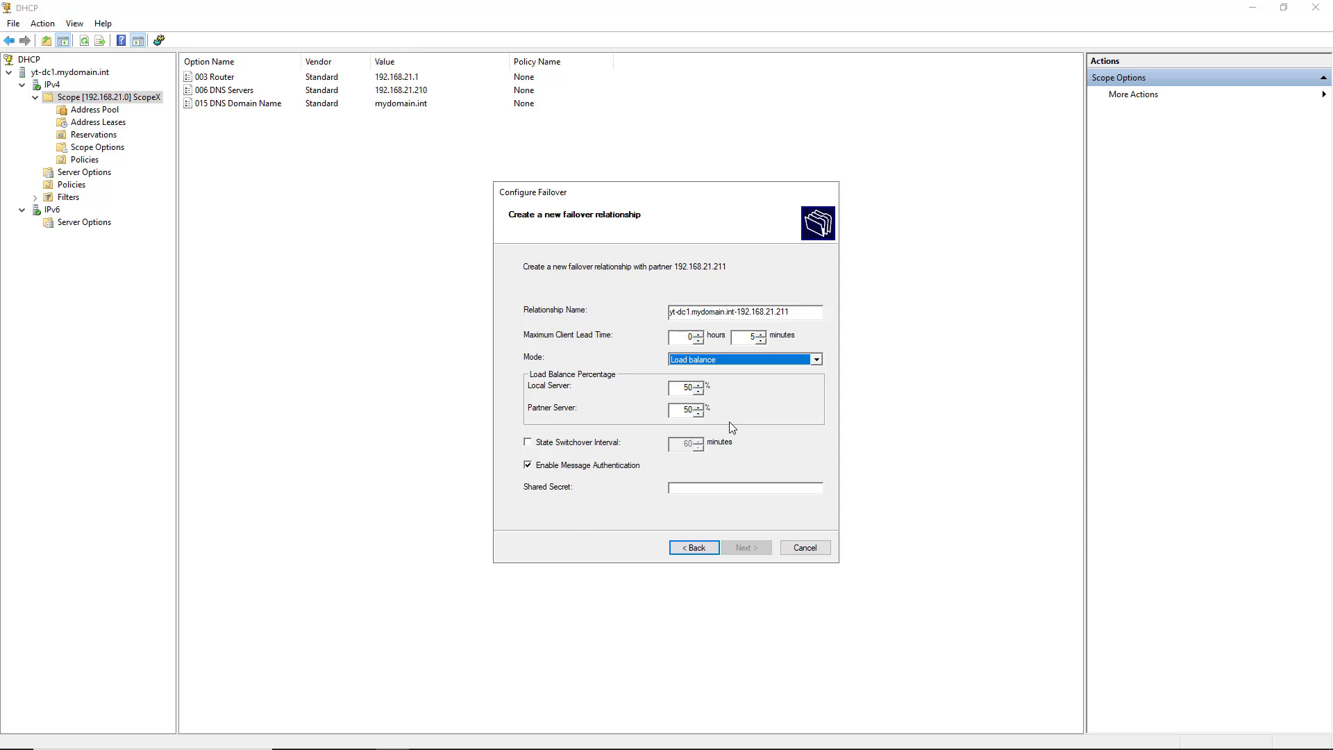
pyautogui.moveTo(746, 446)
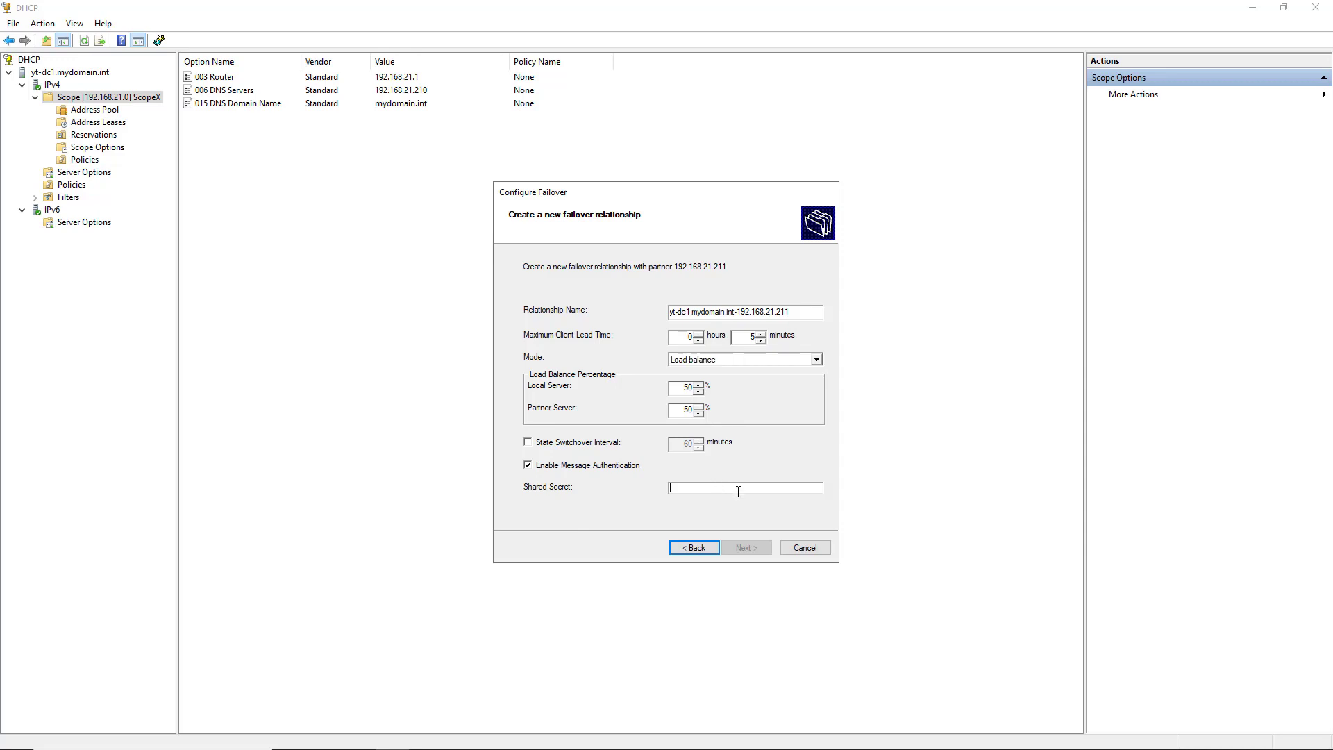
# Enter the shared secret, finish creating the failover, and dismiss the success log
pyautogui.write('***')
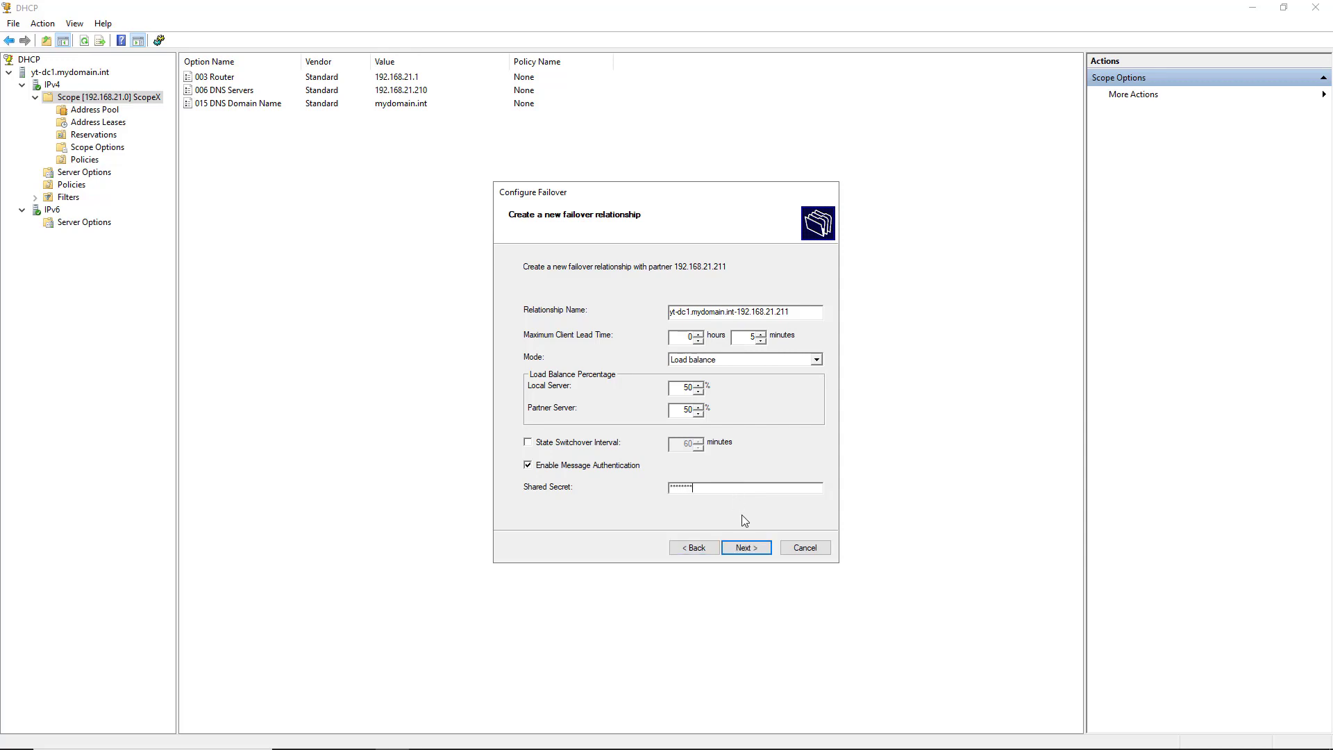
pyautogui.click(745, 547)
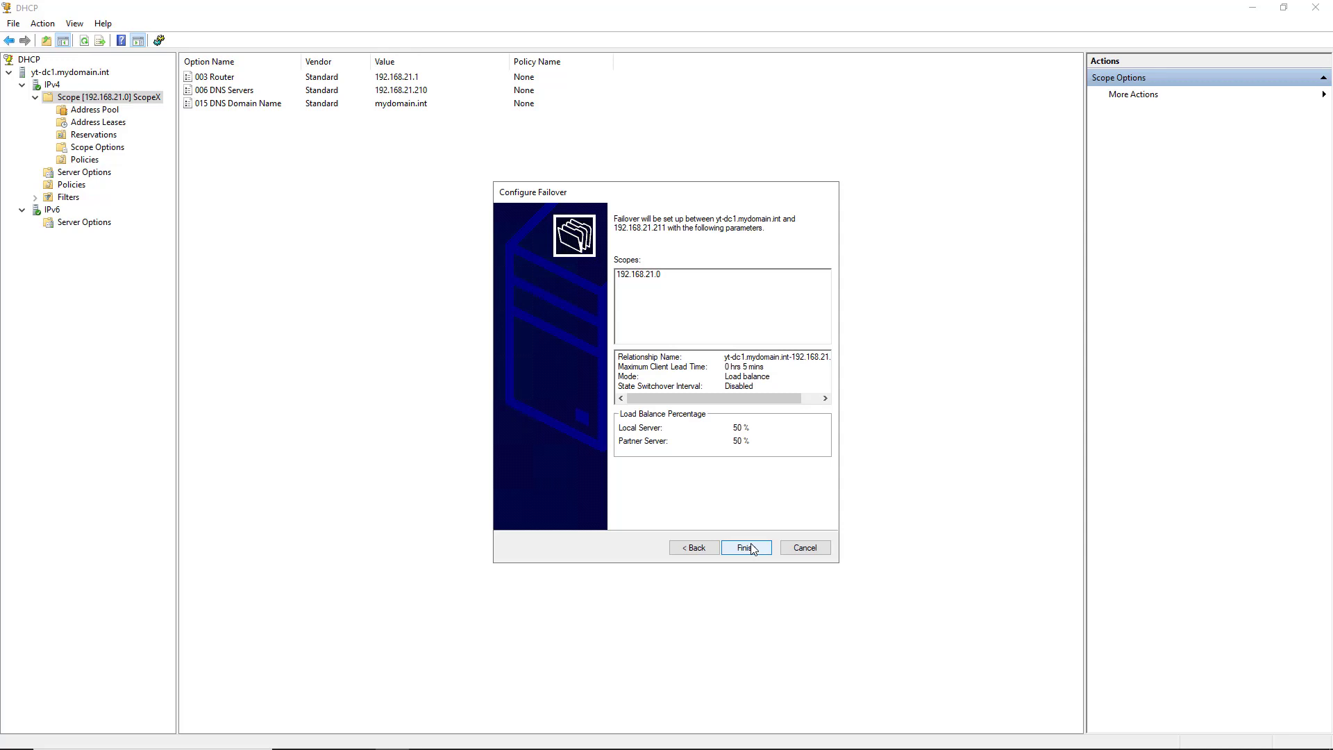
pyautogui.click(745, 547)
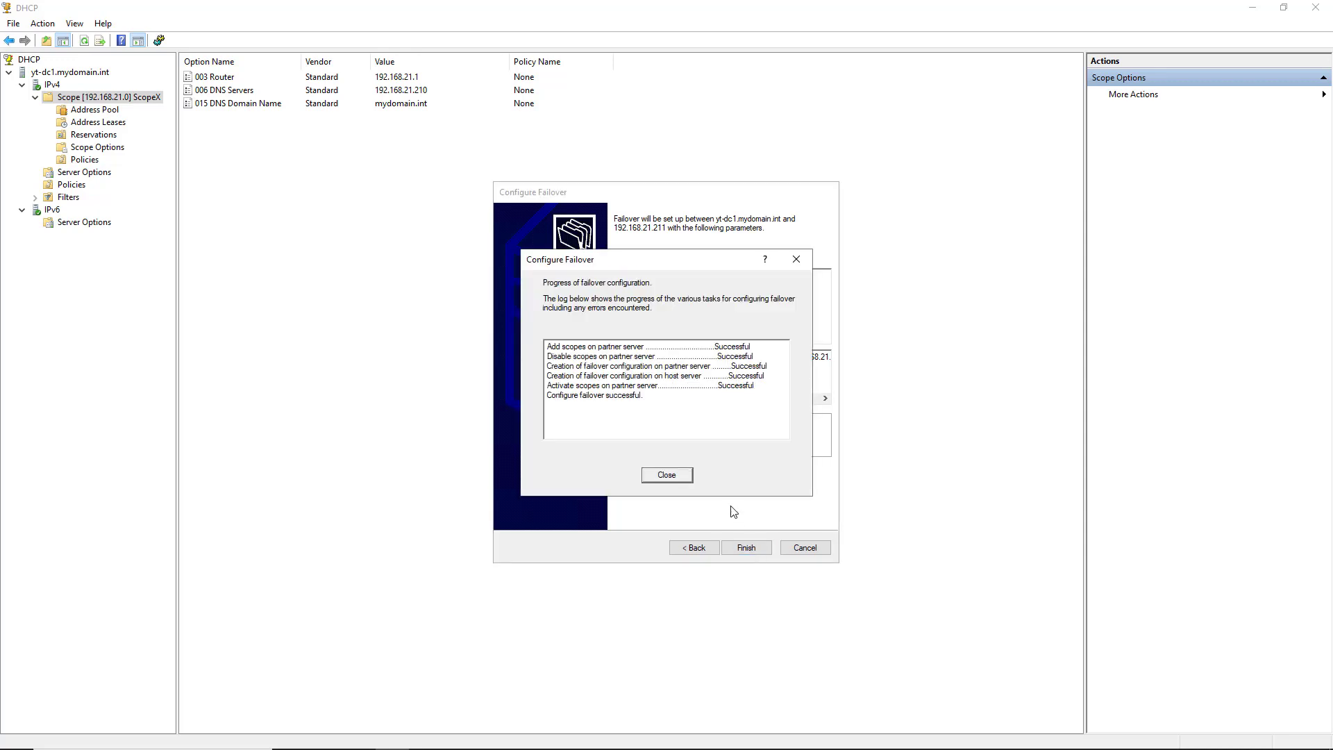
pyautogui.click(667, 475)
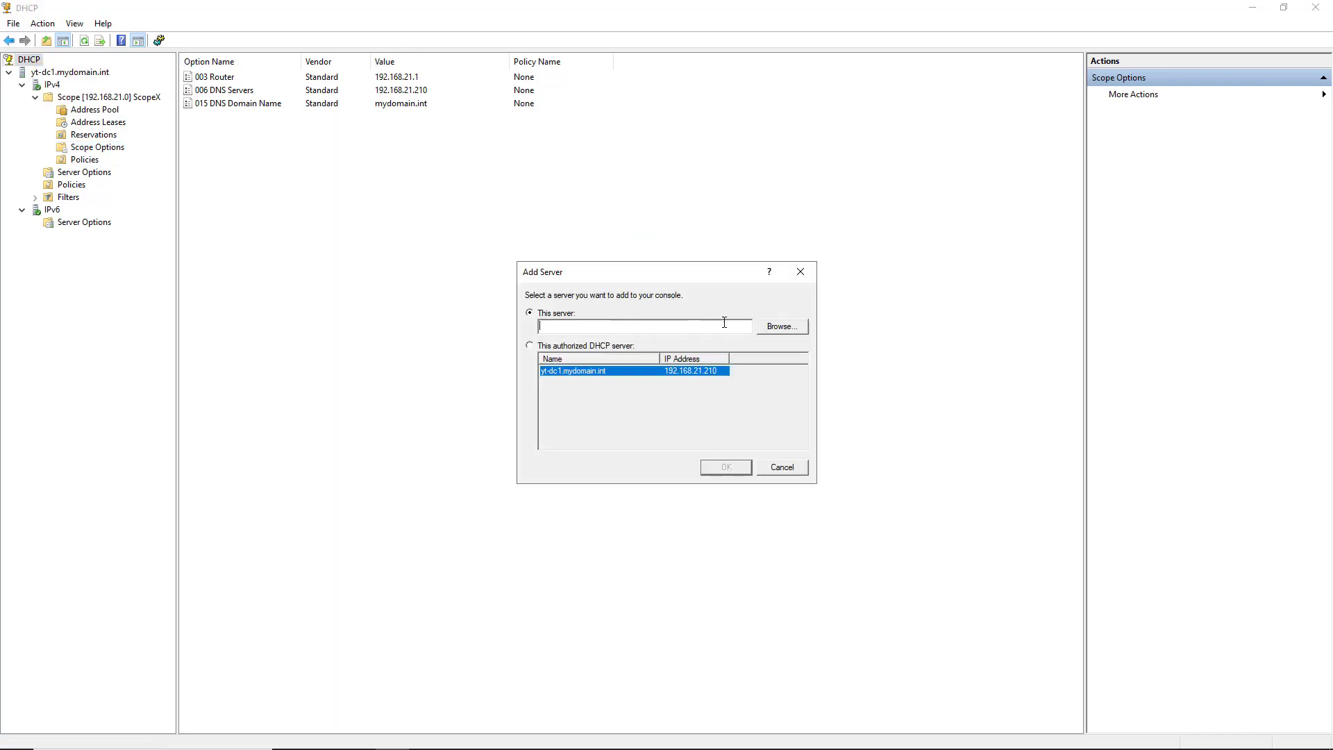
# Add DHCP server 'yt-dc2' to the console
pyautogui.write('yt-dc2')
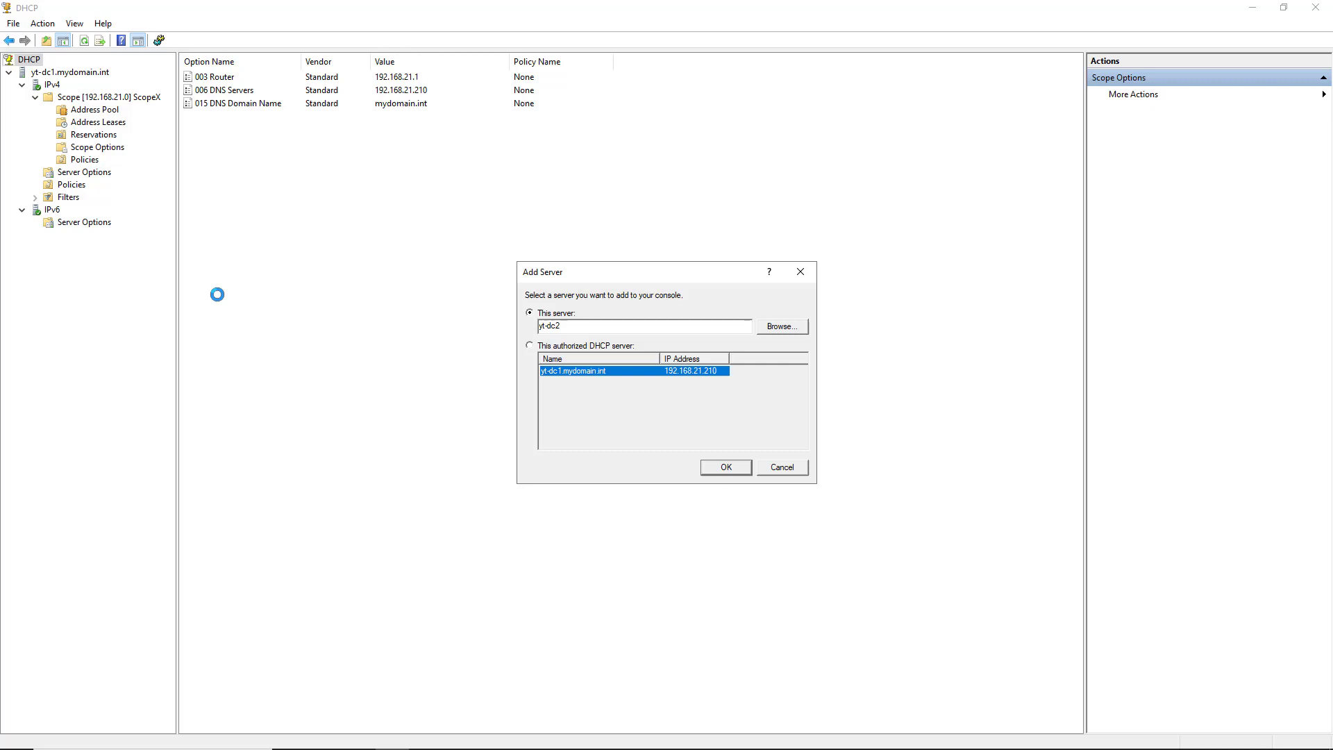
pyautogui.click(723, 466)
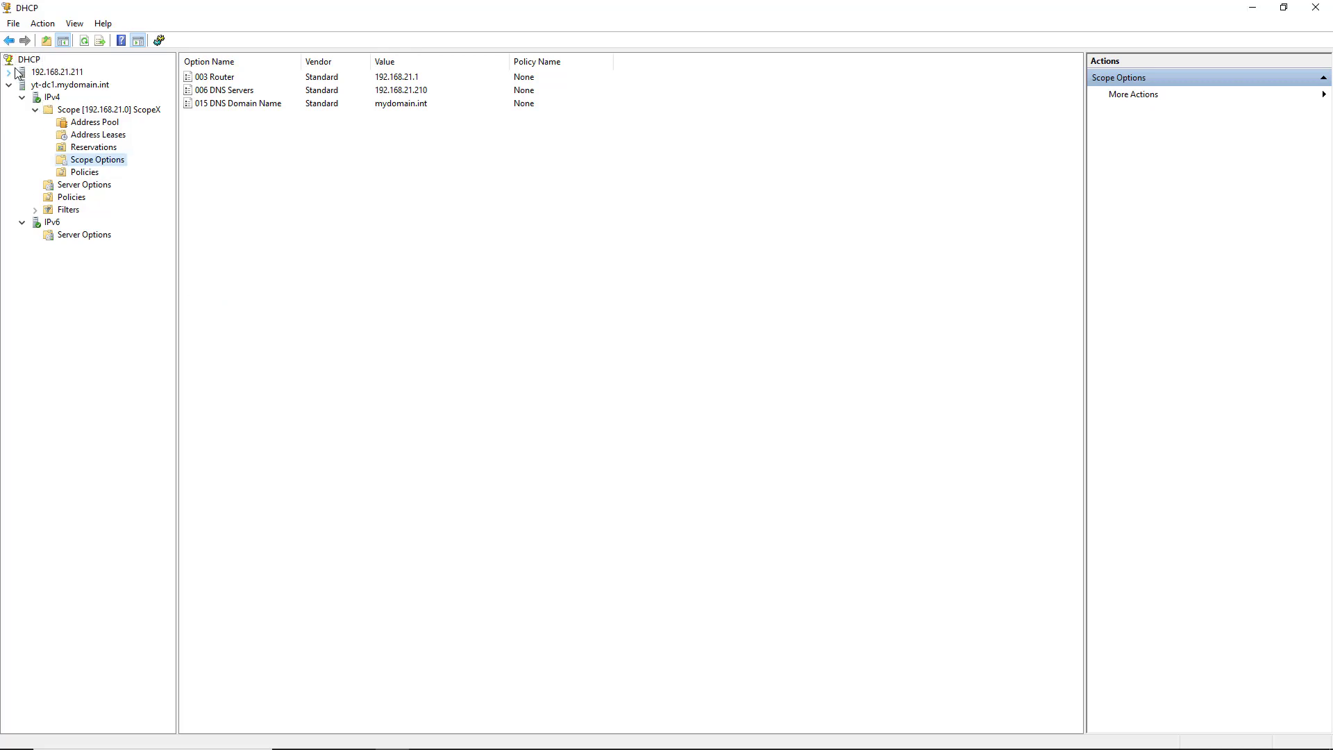
# Authorize server 192.168.21.211 and open its IPv4 Scope [192.168.21.0] ScopeX
pyautogui.click(8, 72)
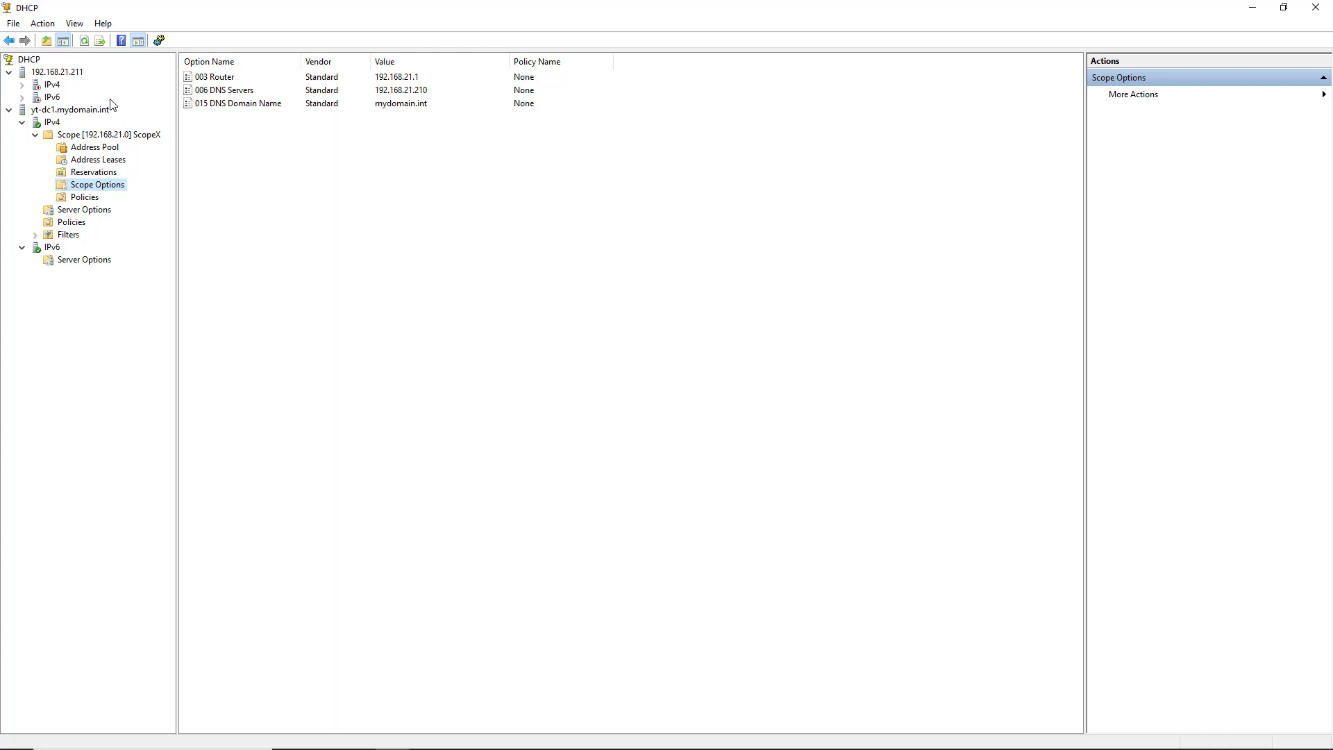
pyautogui.click(57, 71)
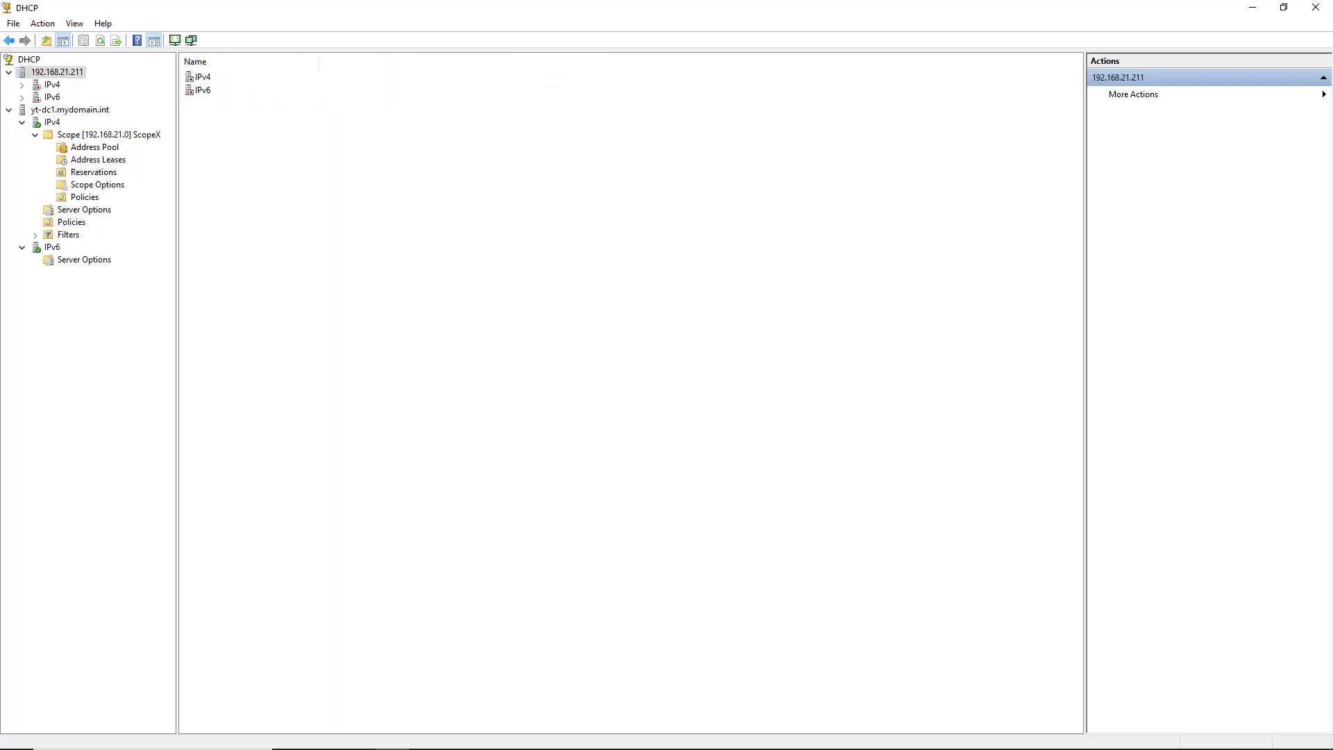
pyautogui.rightClick(57, 71)
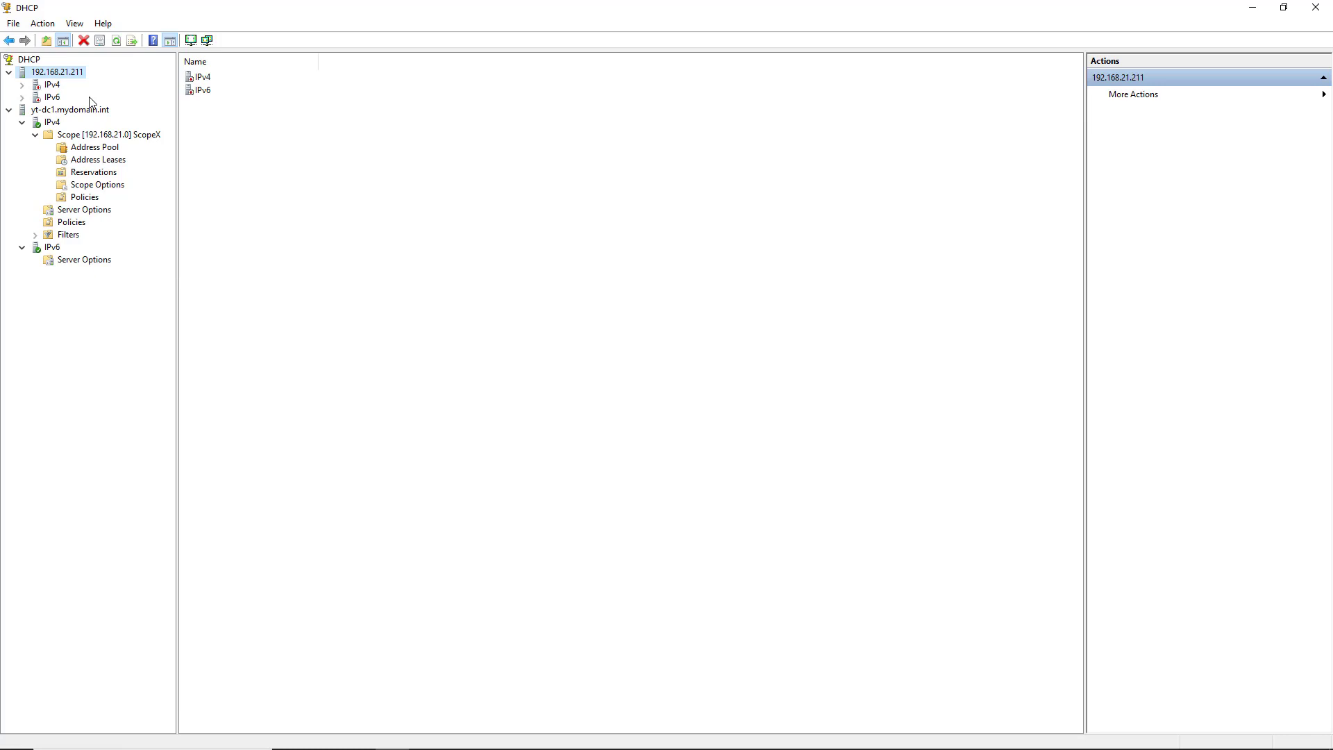
pyautogui.moveTo(23, 85)
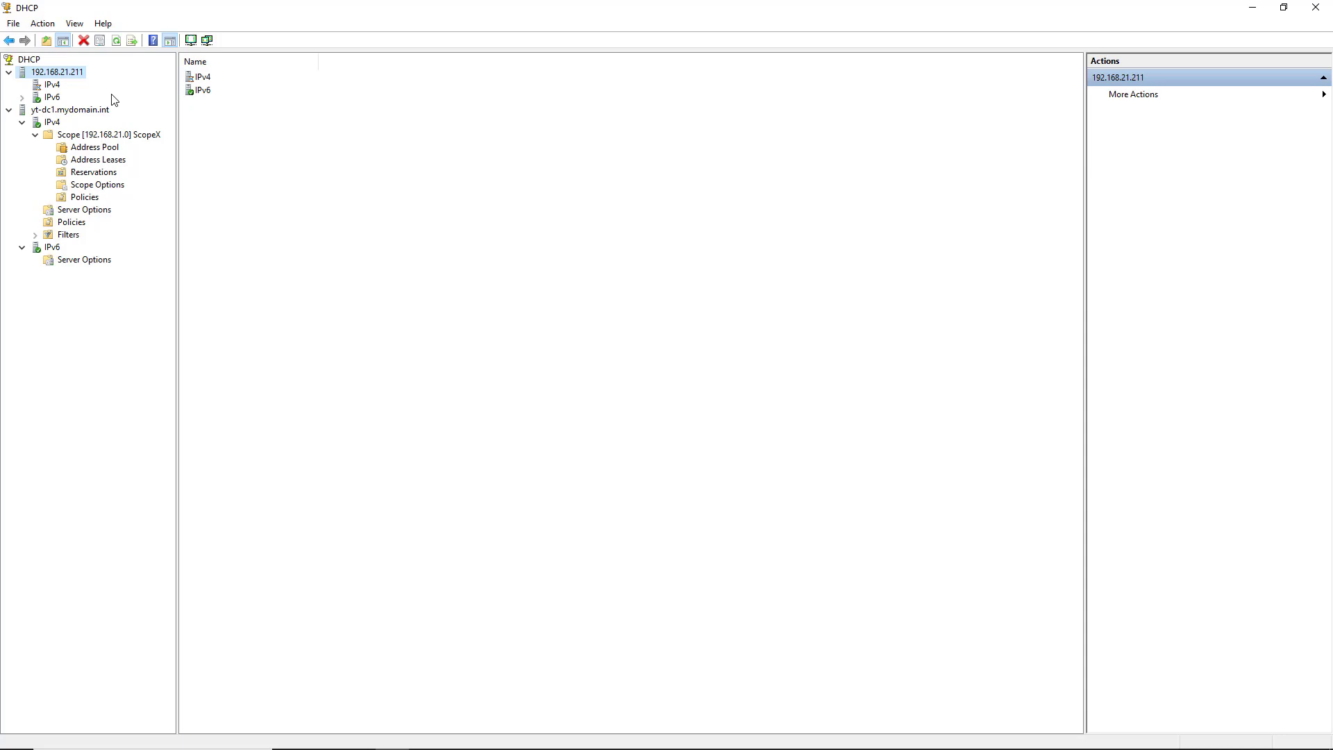
pyautogui.moveTo(158, 98)
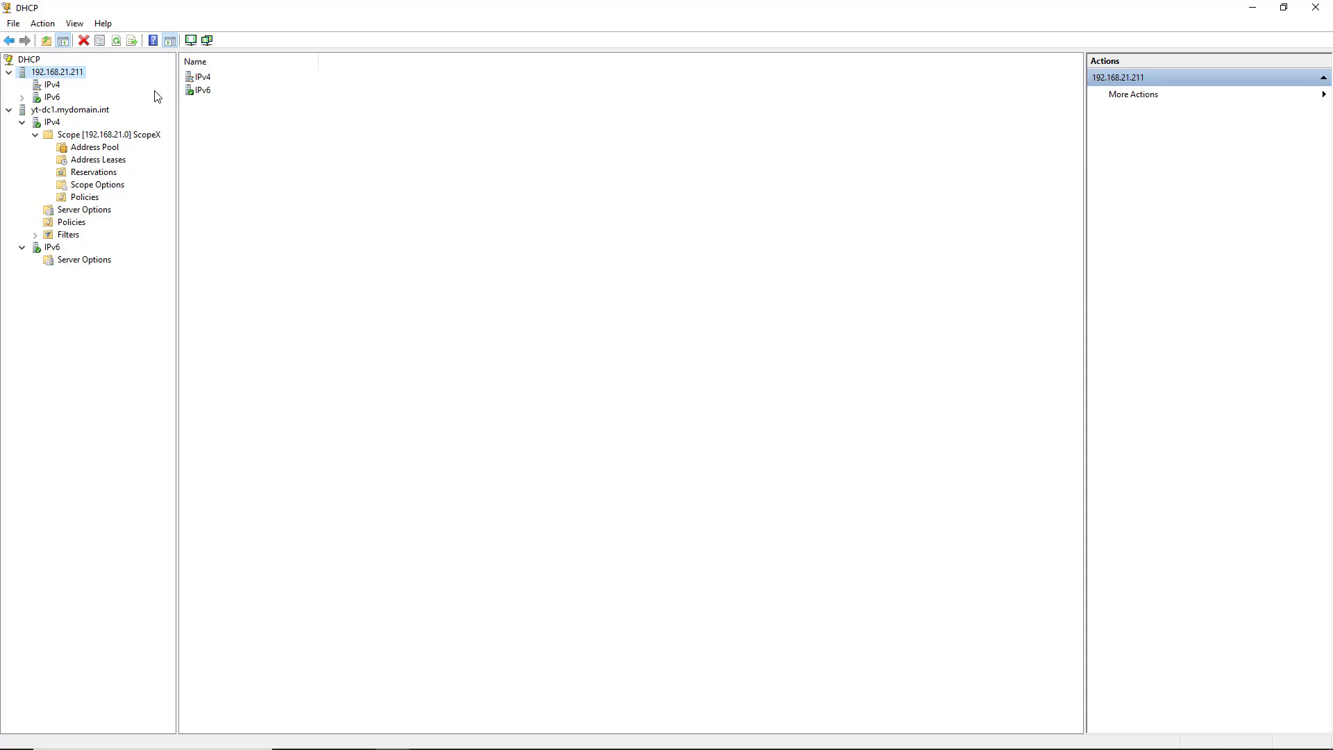
pyautogui.click(23, 84)
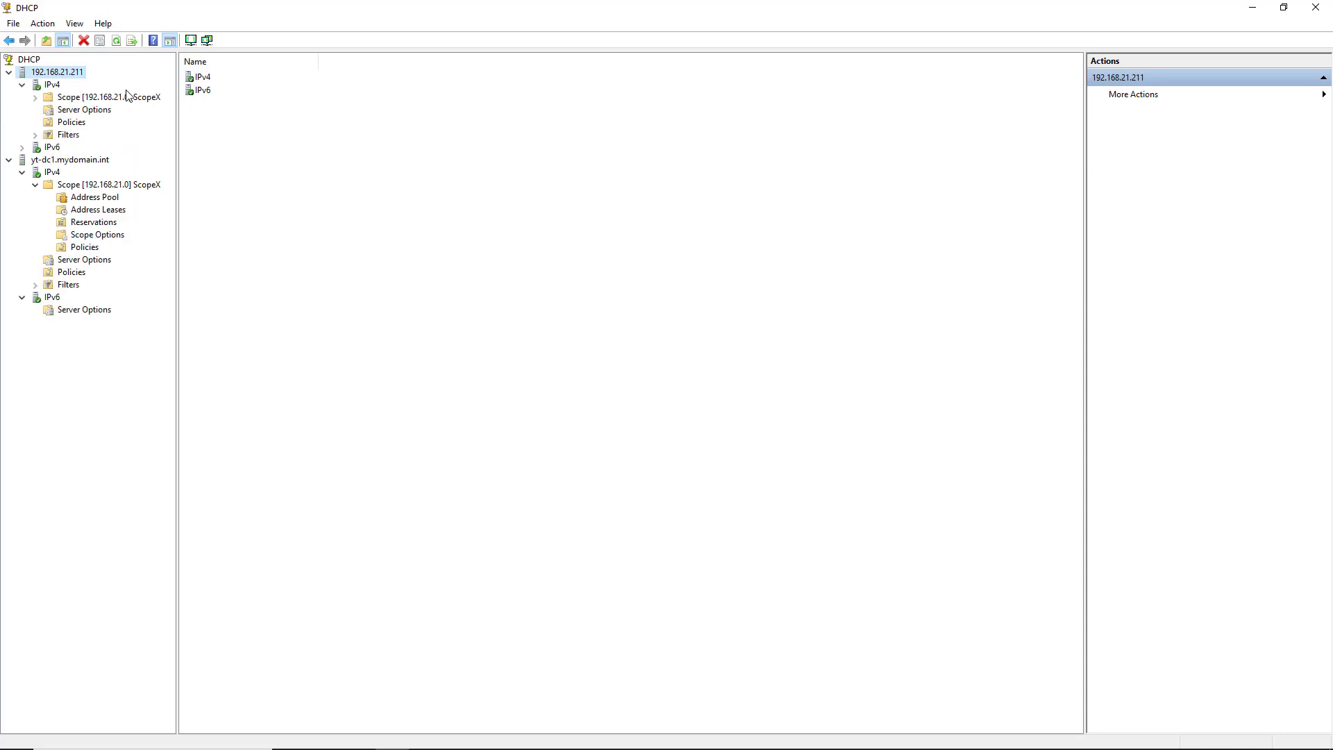
pyautogui.click(110, 96)
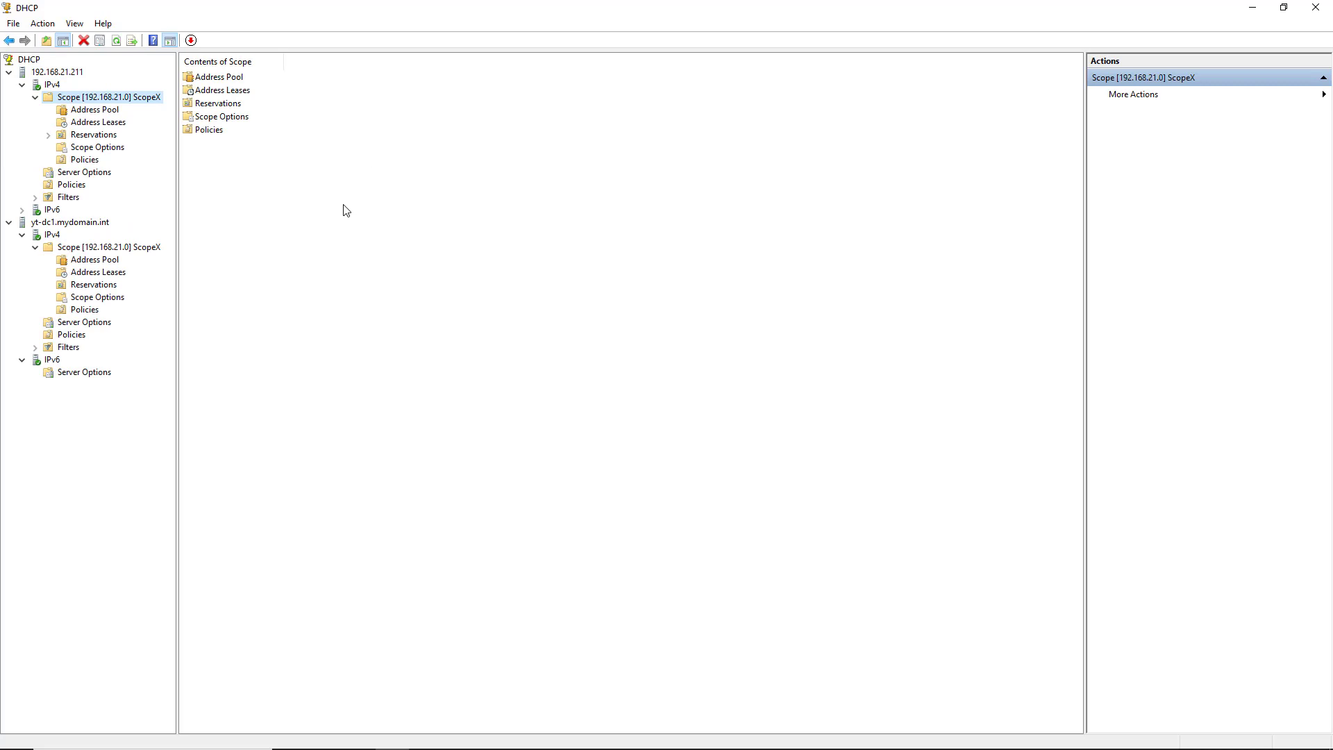
pyautogui.moveTo(296, 245)
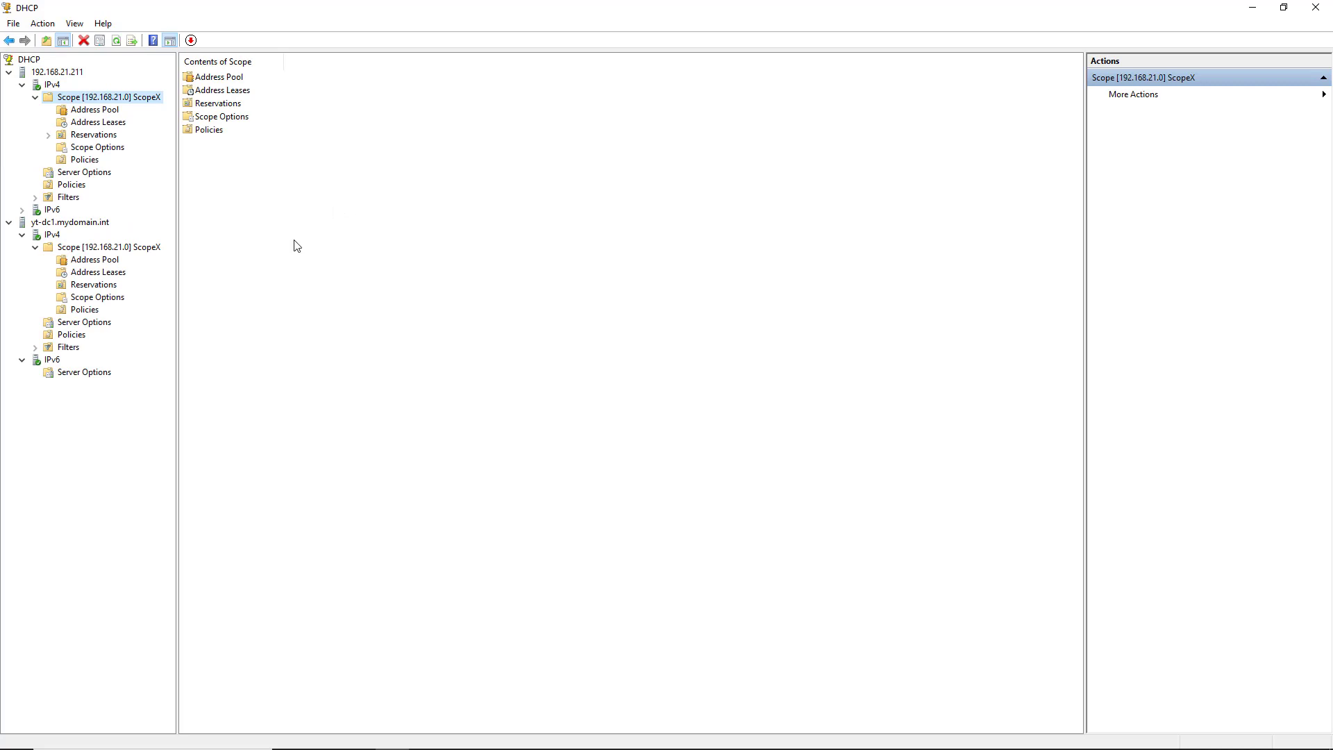